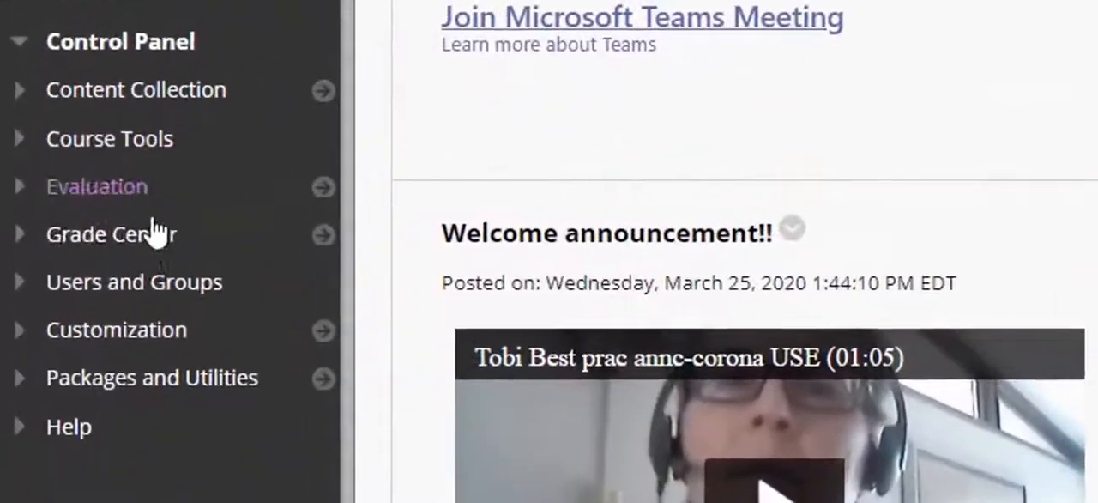
pyautogui.moveTo(26, 248)
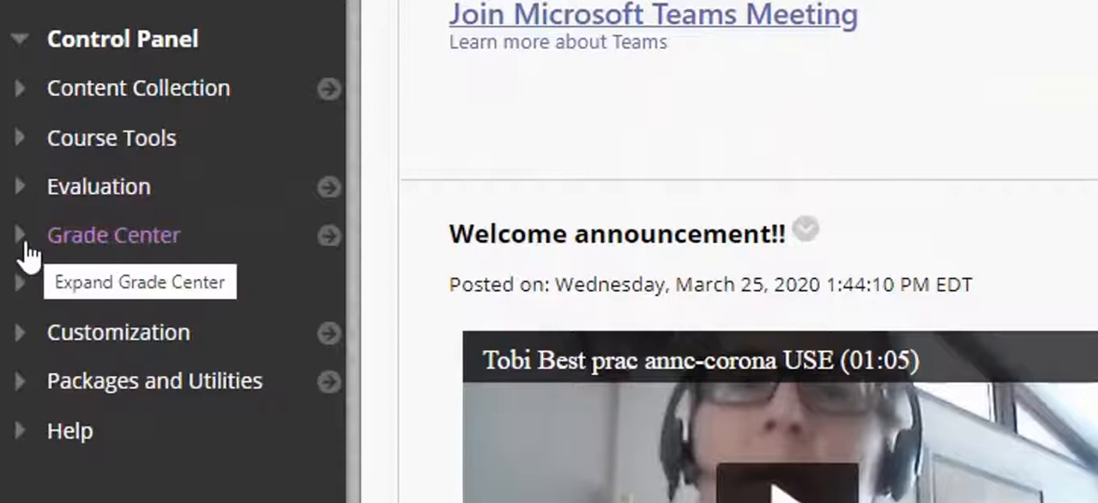
# Expand Grade Center in the course menu and go to the Full Grade Center
pyautogui.click(21, 234)
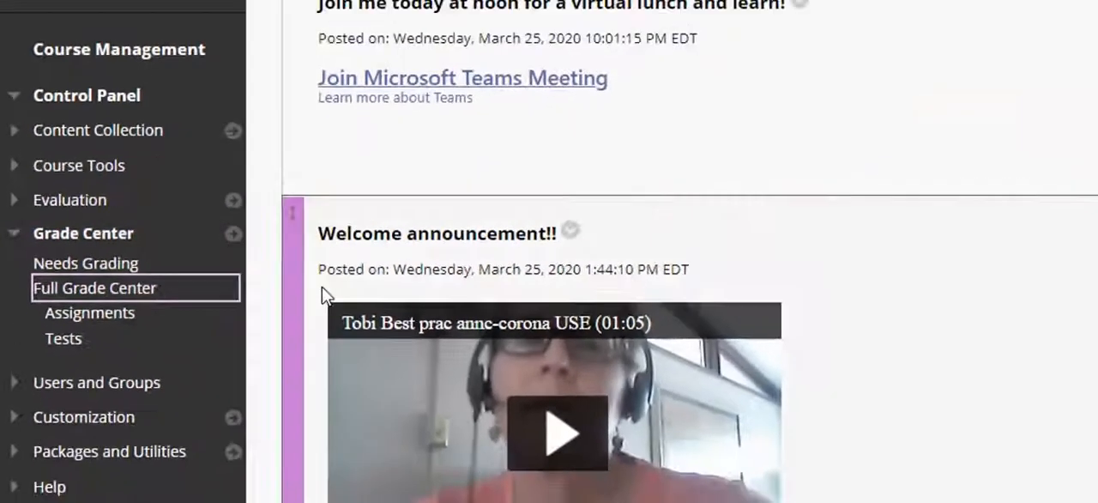
pyautogui.click(95, 288)
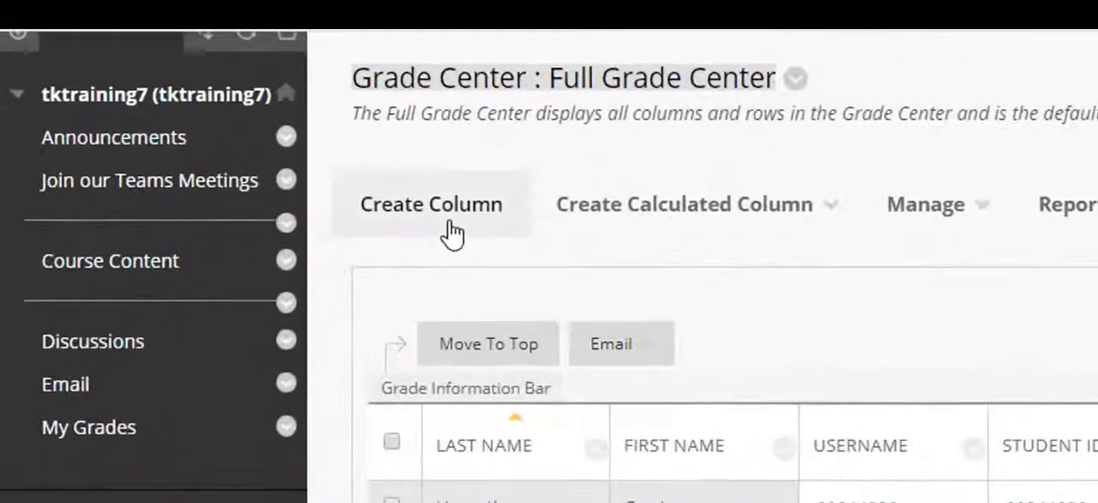
# Create a new grade column named 'Essay 1' and scroll down the form
pyautogui.click(684, 204)
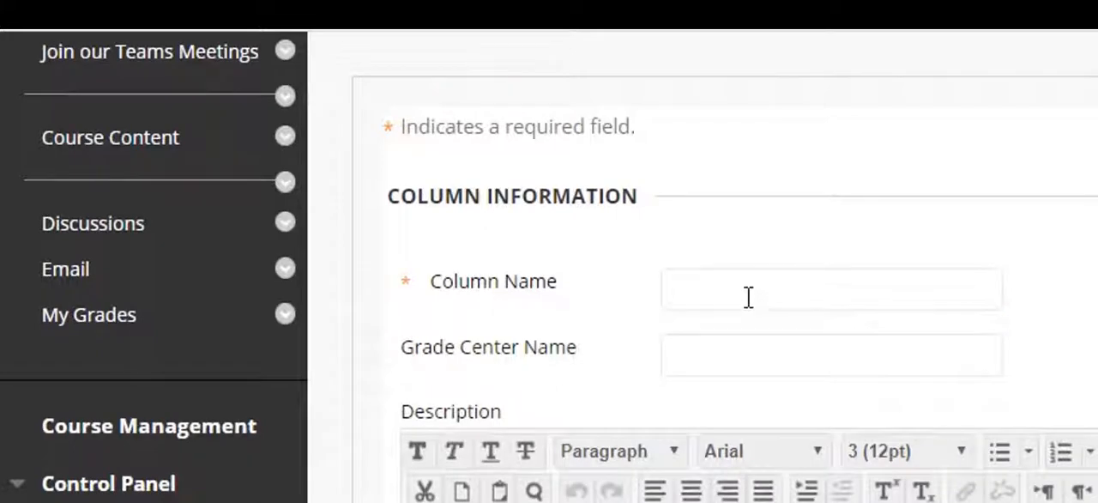
pyautogui.write('Chapter 2 test (manual)')
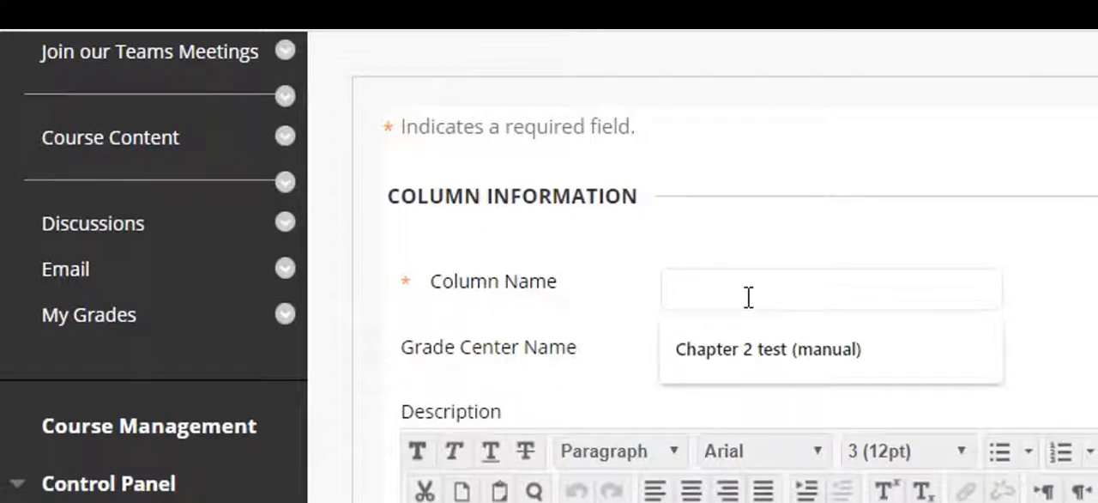
pyautogui.write('Essay 1')
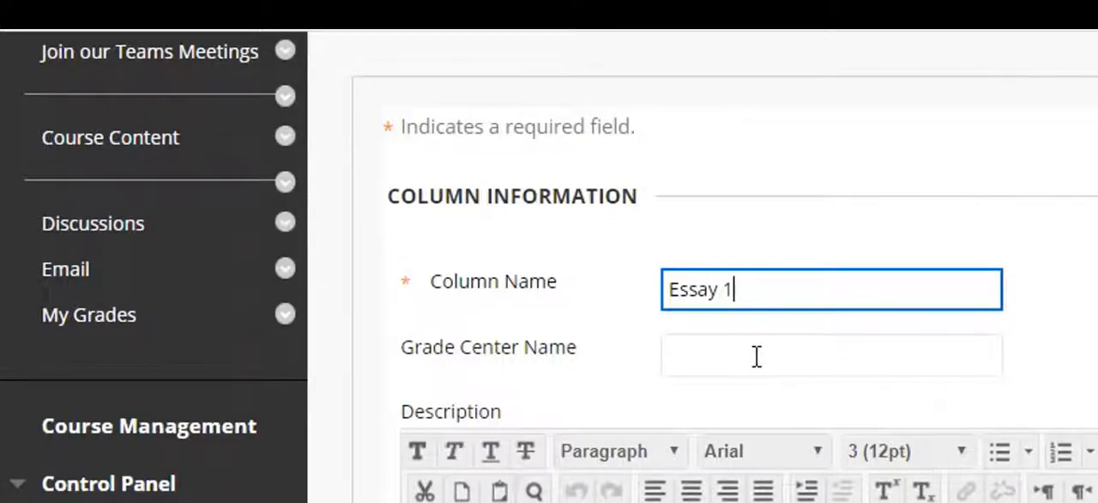
pyautogui.scroll(-3)
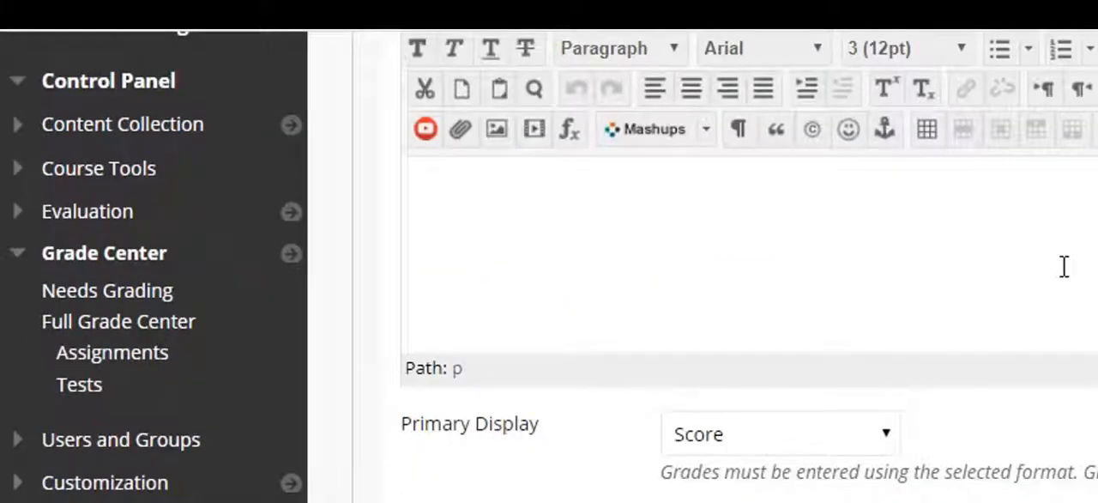
pyautogui.scroll(-3)
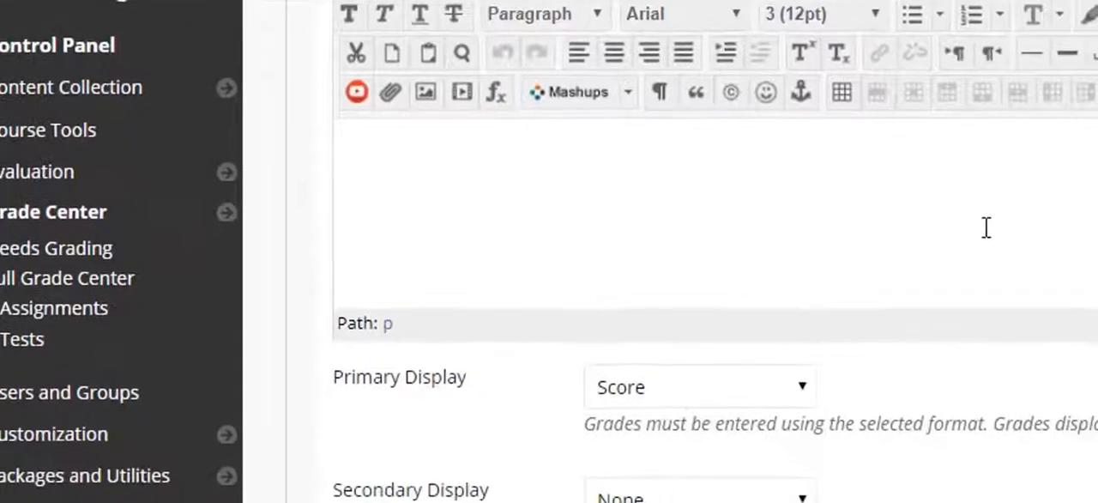
# Set Essay 1's secondary display to Percentage, then try Percentage as primary display
pyautogui.scroll(-3)
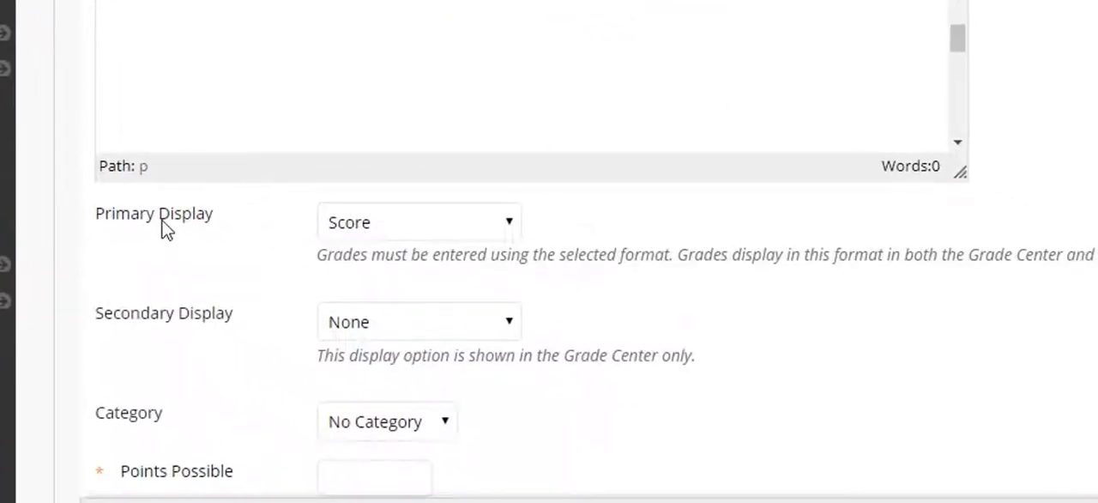
pyautogui.moveTo(153, 224)
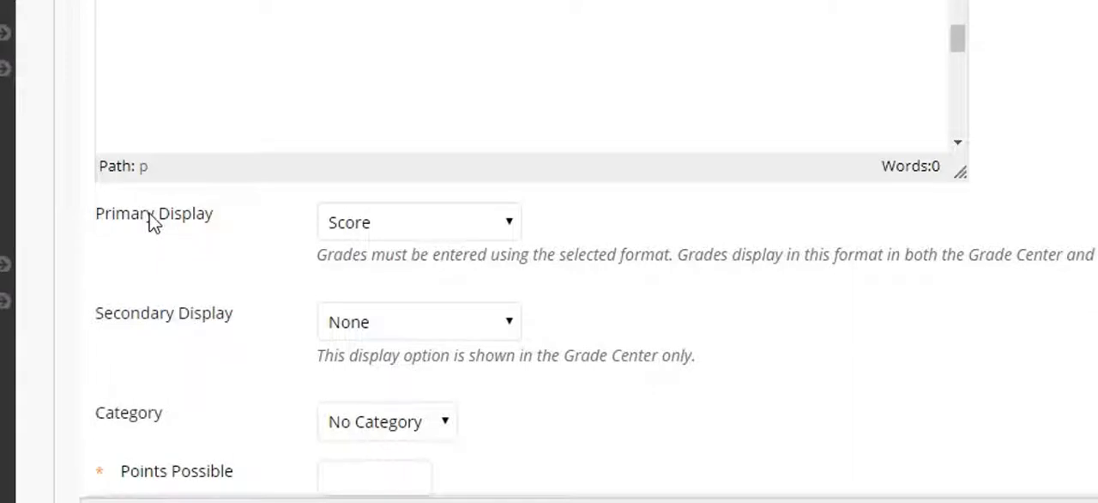
pyautogui.moveTo(432, 235)
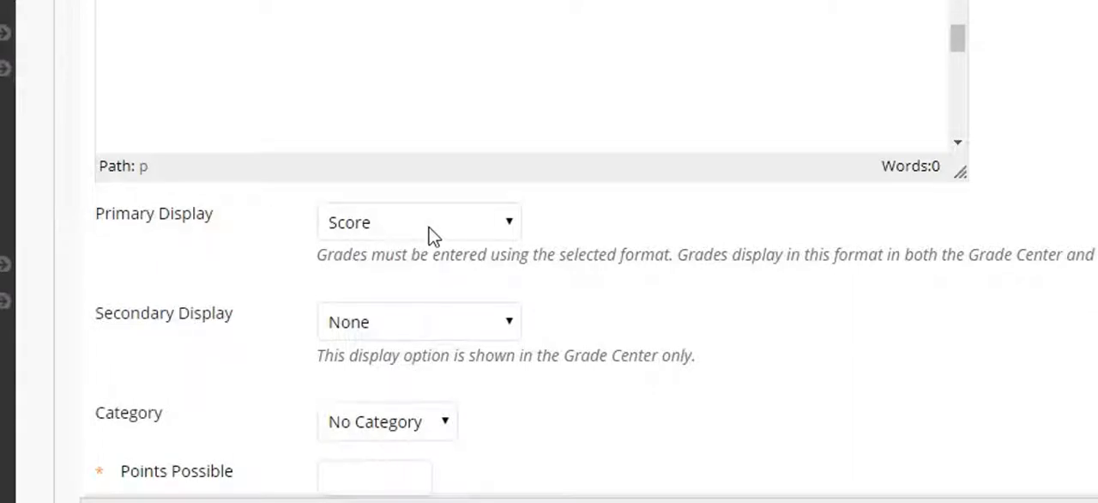
pyautogui.moveTo(429, 244)
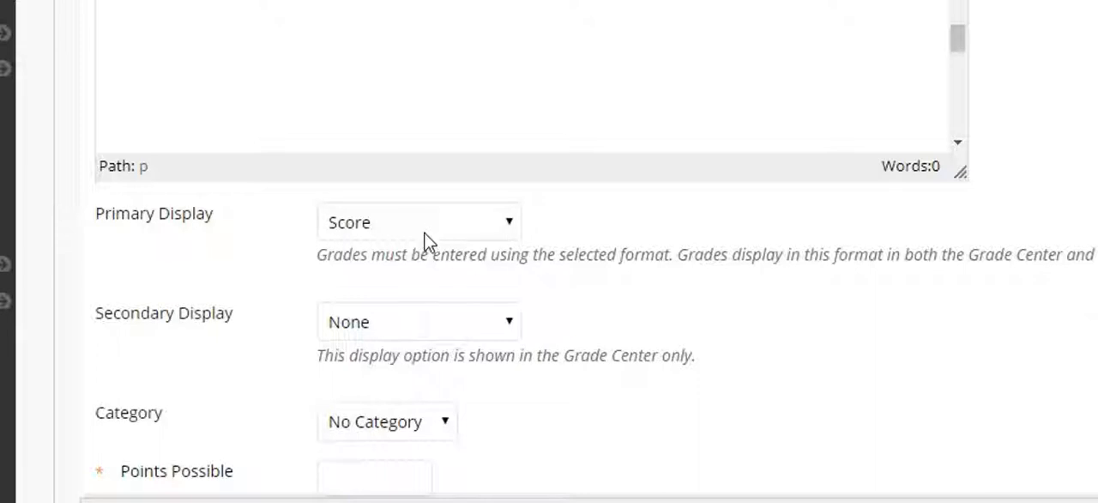
pyautogui.moveTo(227, 203)
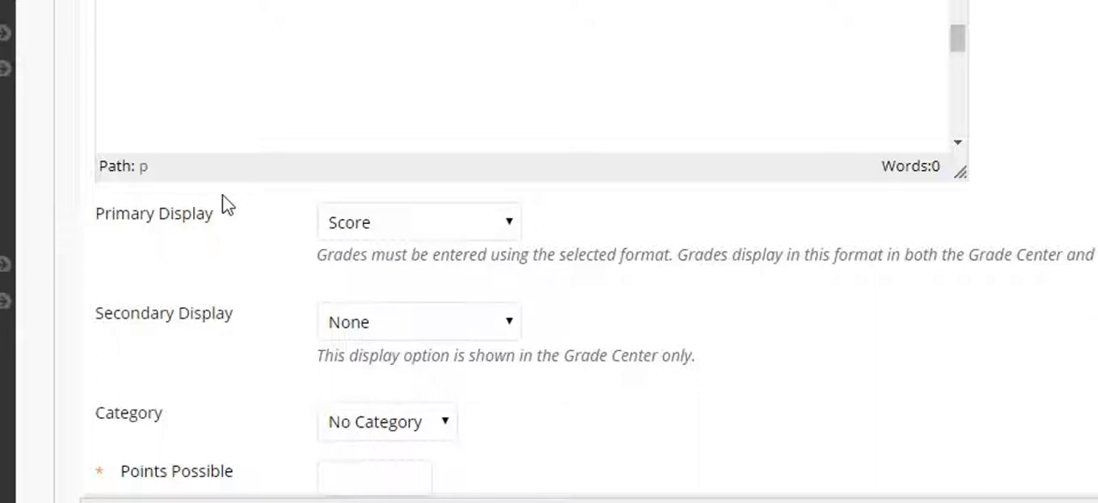
pyautogui.moveTo(206, 322)
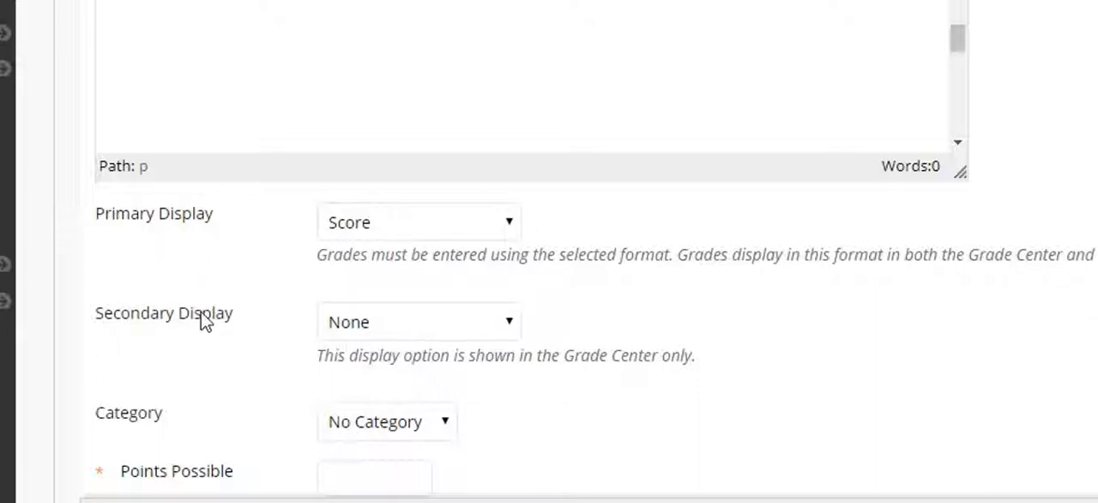
pyautogui.moveTo(419, 229)
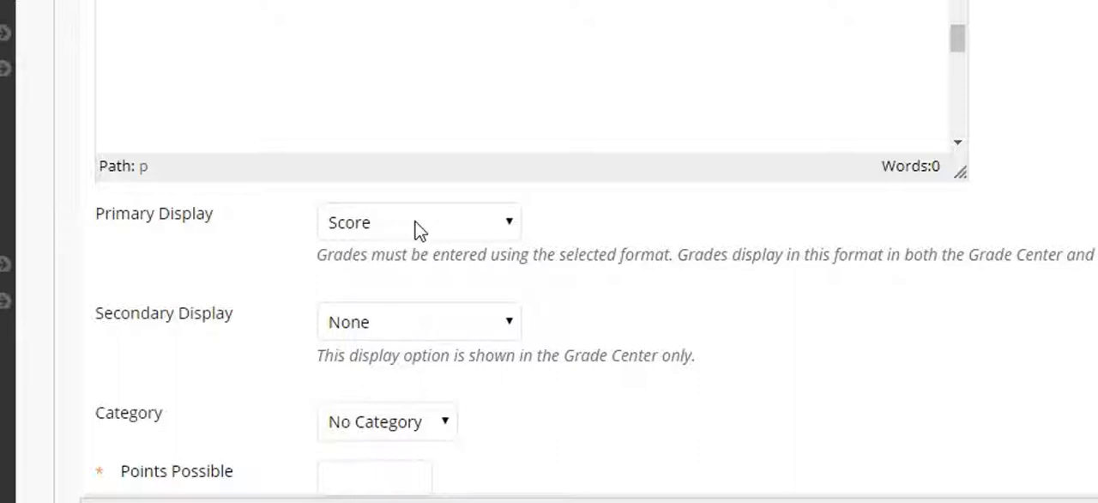
pyautogui.click(419, 321)
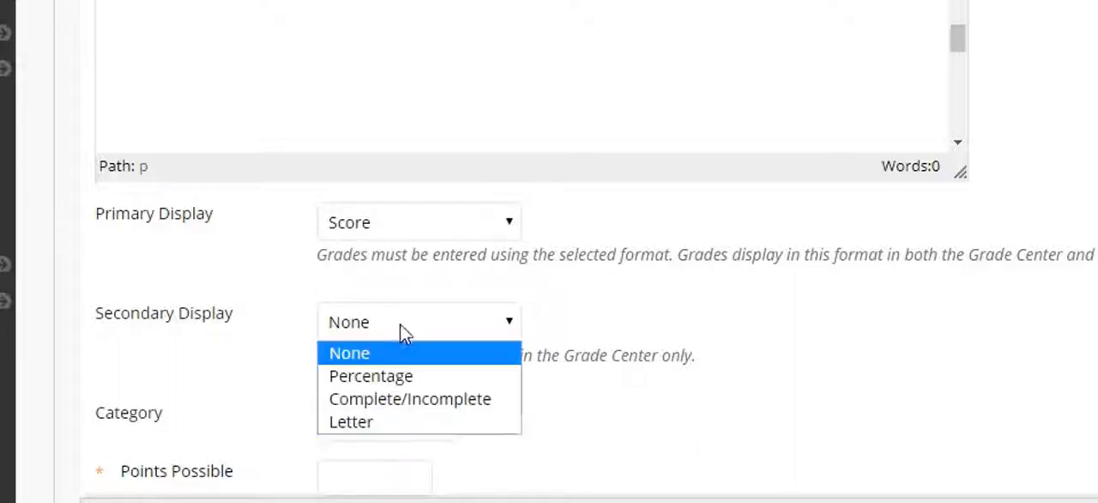
pyautogui.click(371, 376)
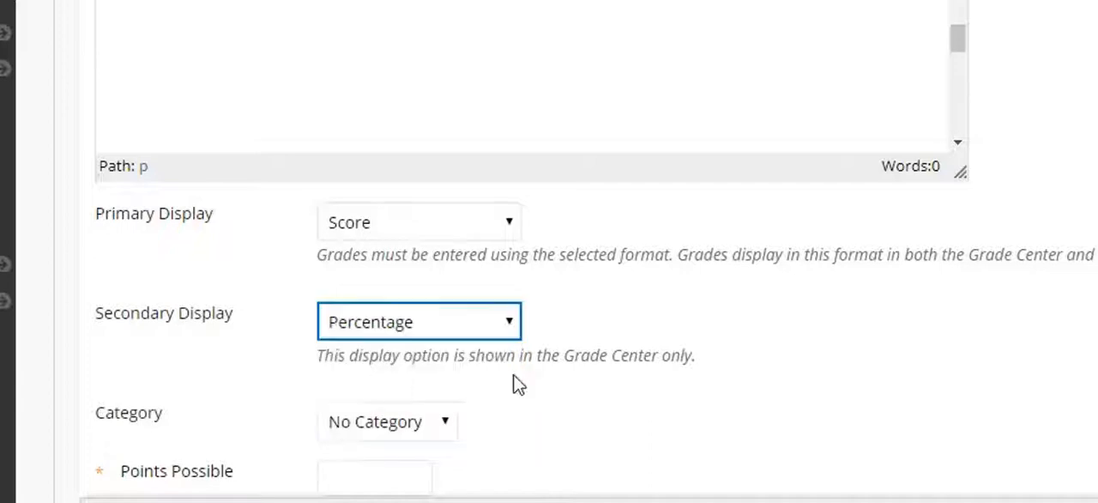
pyautogui.moveTo(669, 375)
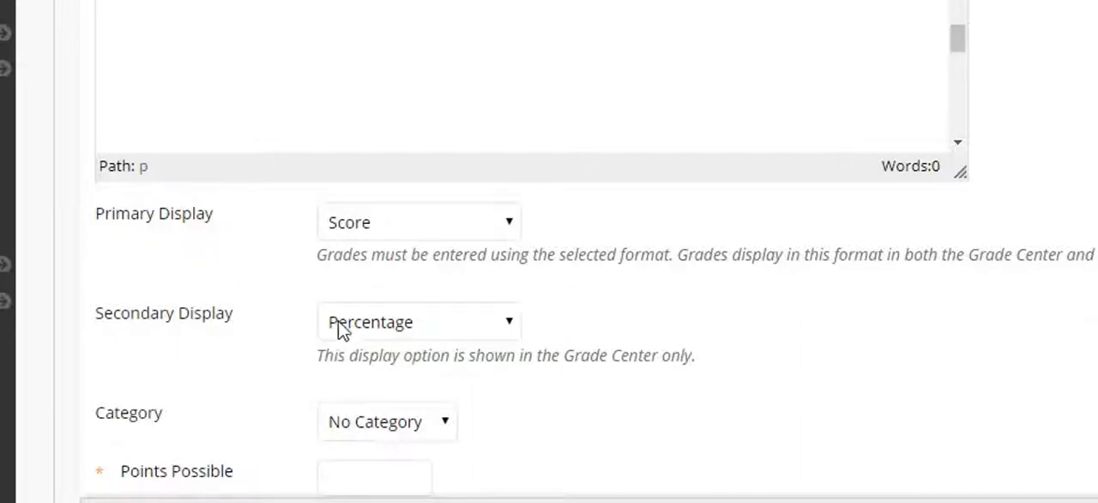
pyautogui.moveTo(375, 332)
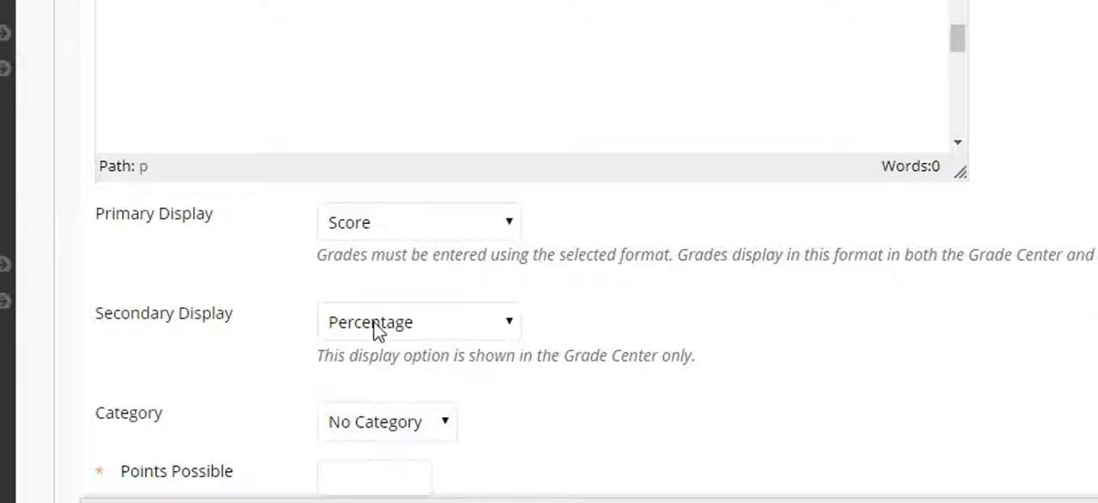
pyautogui.click(419, 321)
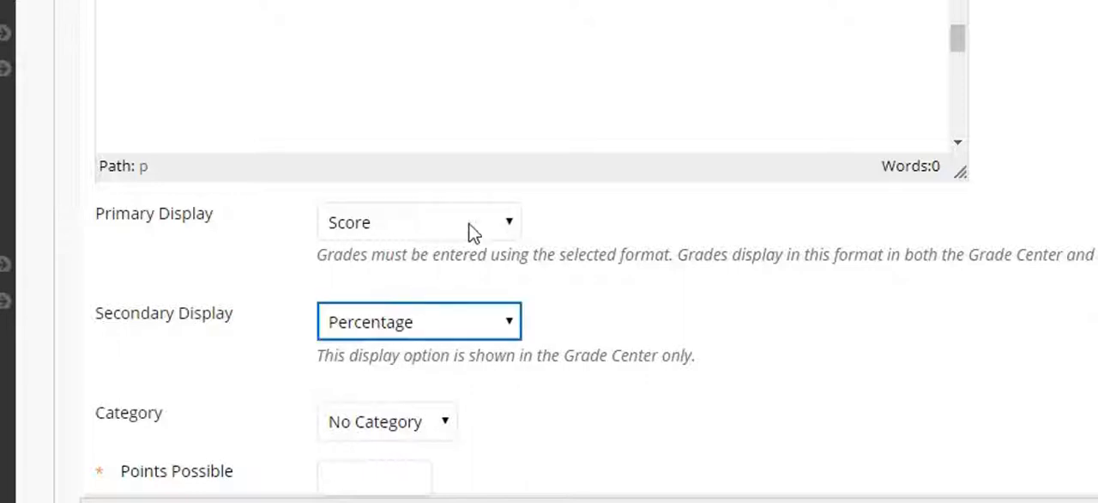
pyautogui.click(420, 221)
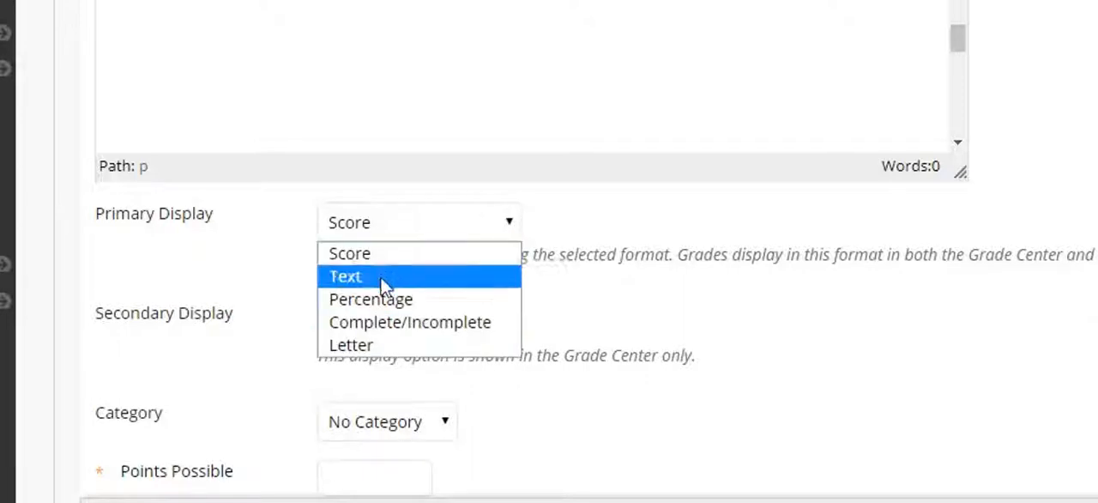
pyautogui.click(371, 298)
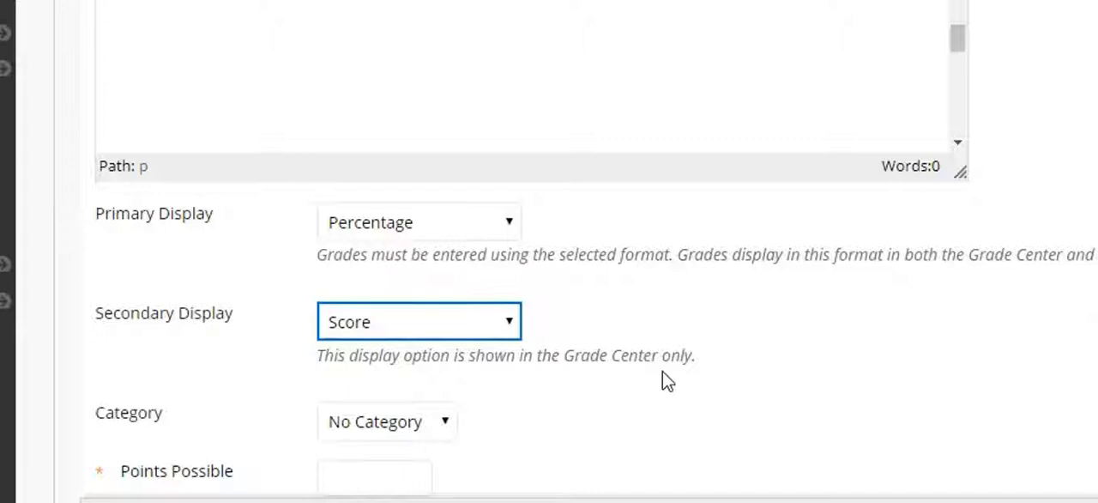
pyautogui.moveTo(416, 236)
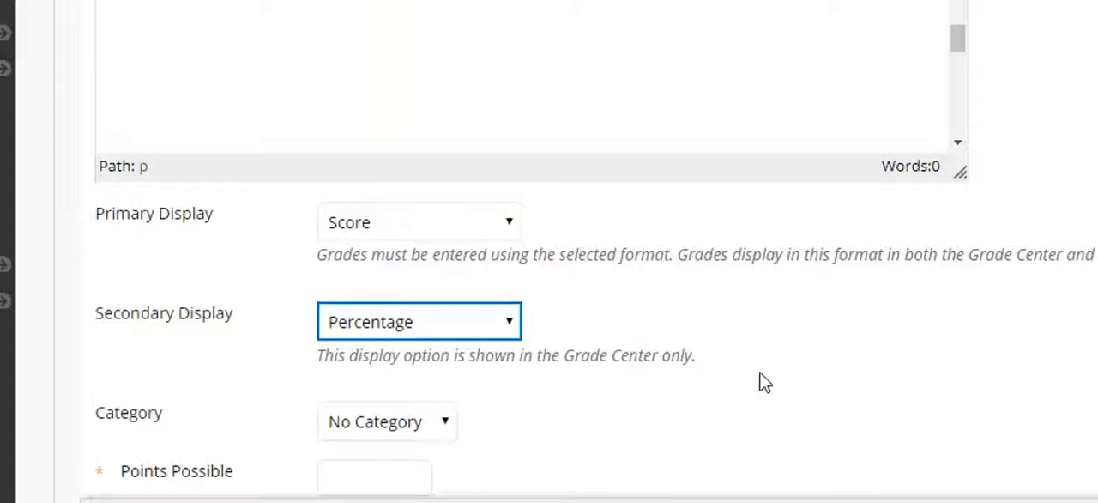
# Enter 100 as Essay 1's points possible and view the Add Rubric options
pyautogui.scroll(-3)
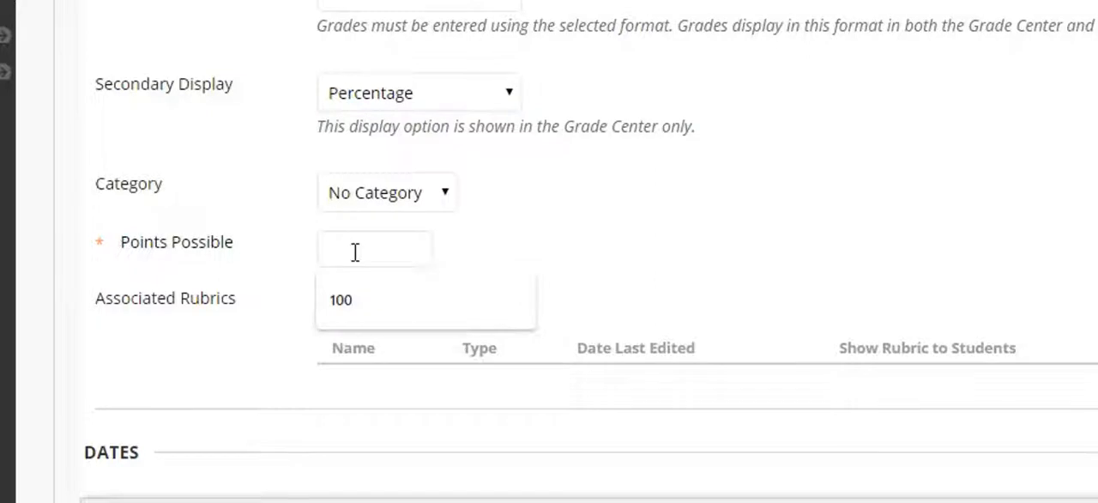
pyautogui.write('100')
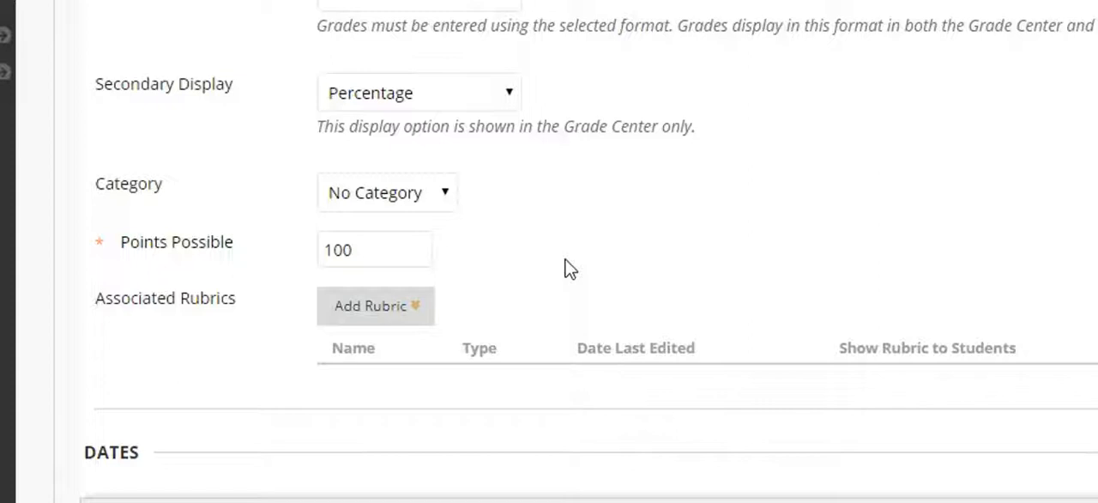
pyautogui.click(376, 306)
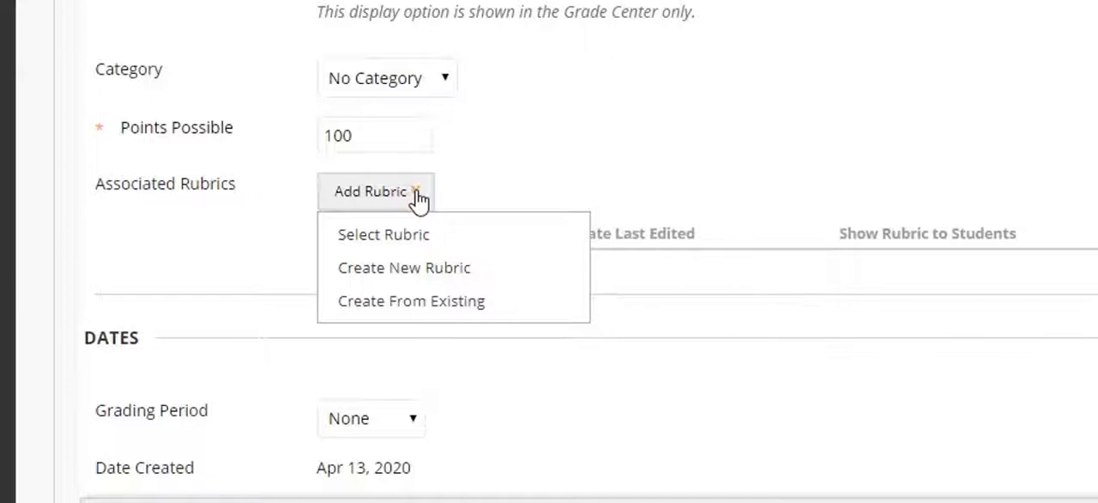
pyautogui.scroll(-3)
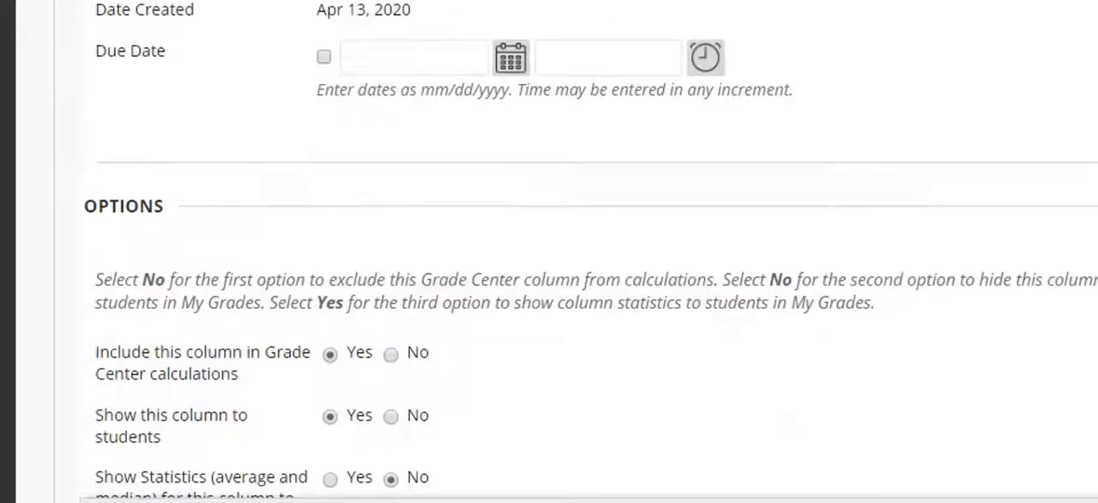
pyautogui.scroll(-3)
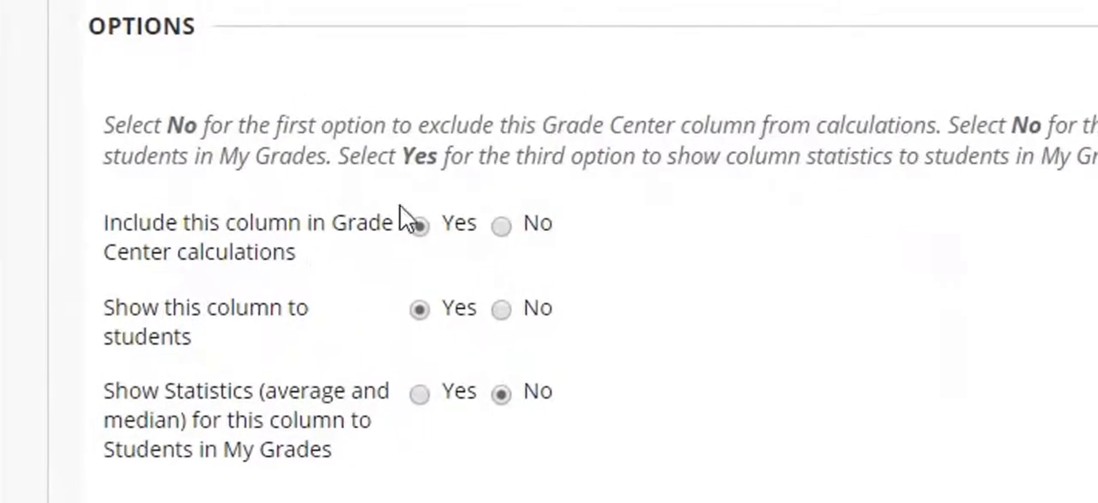
pyautogui.click(420, 226)
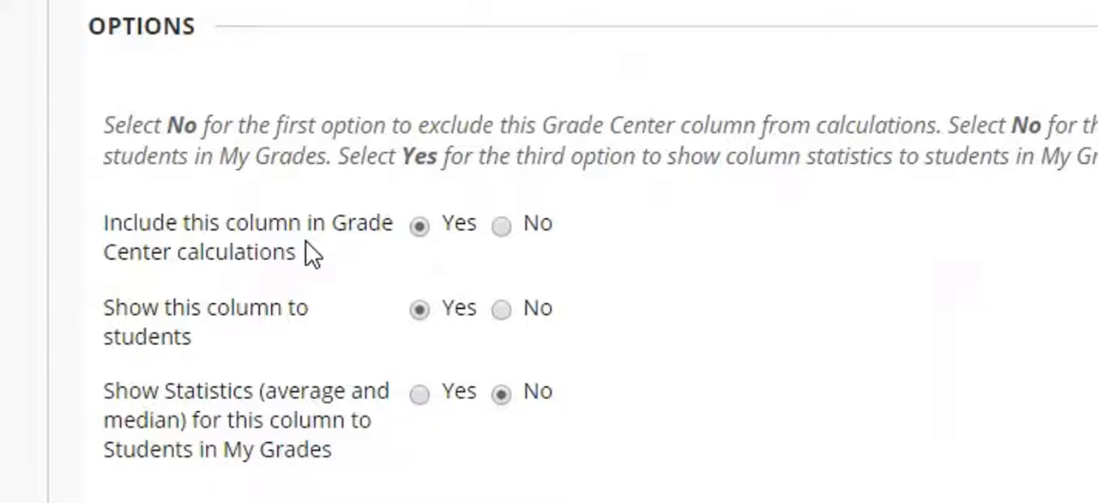
pyautogui.moveTo(502, 226)
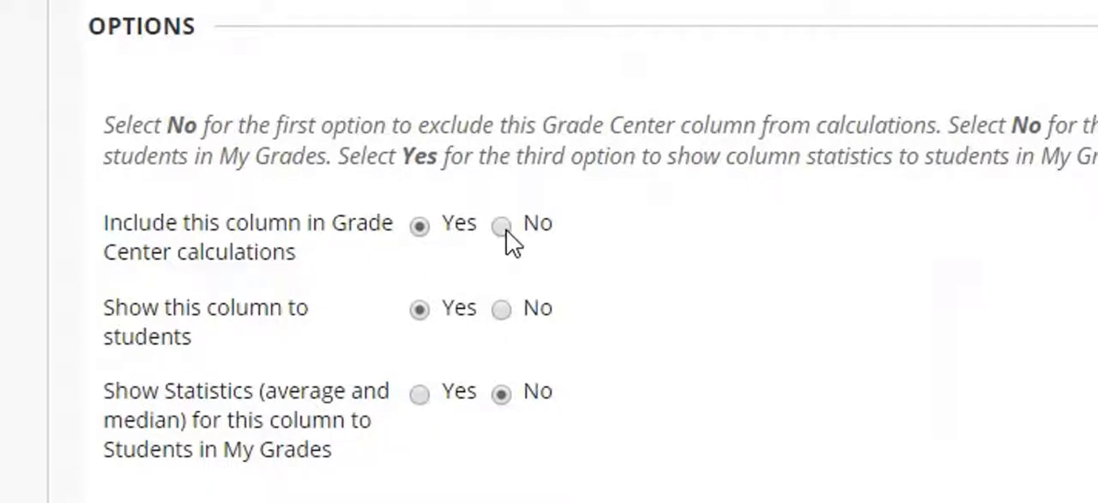
pyautogui.moveTo(193, 330)
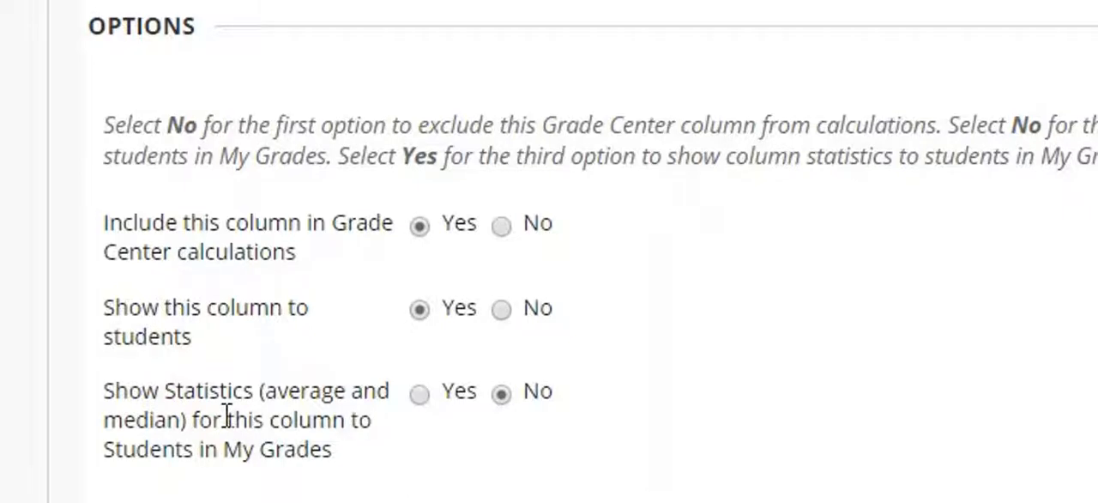
pyautogui.scroll(-3)
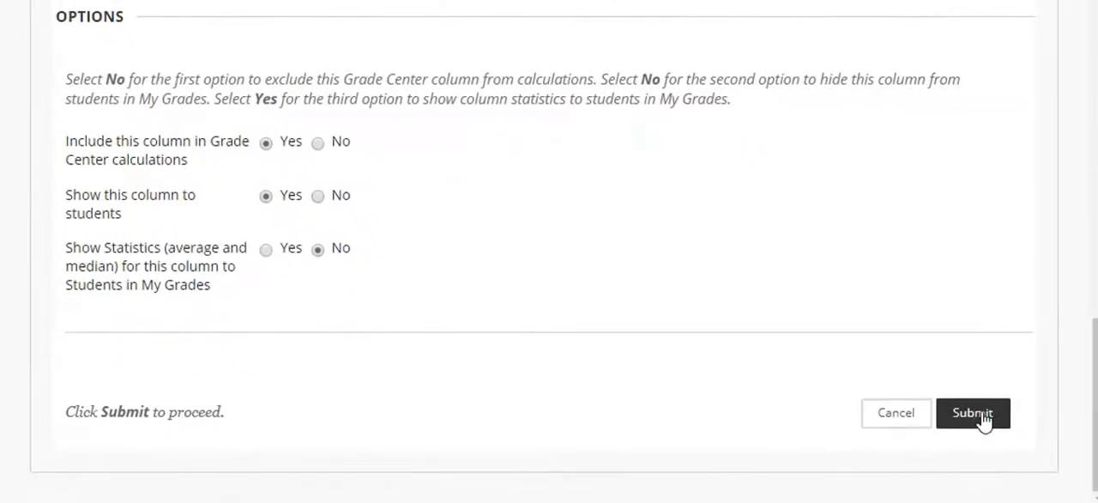
# Submit the Essay 1 column and scroll the Grade Center to show it
pyautogui.click(972, 412)
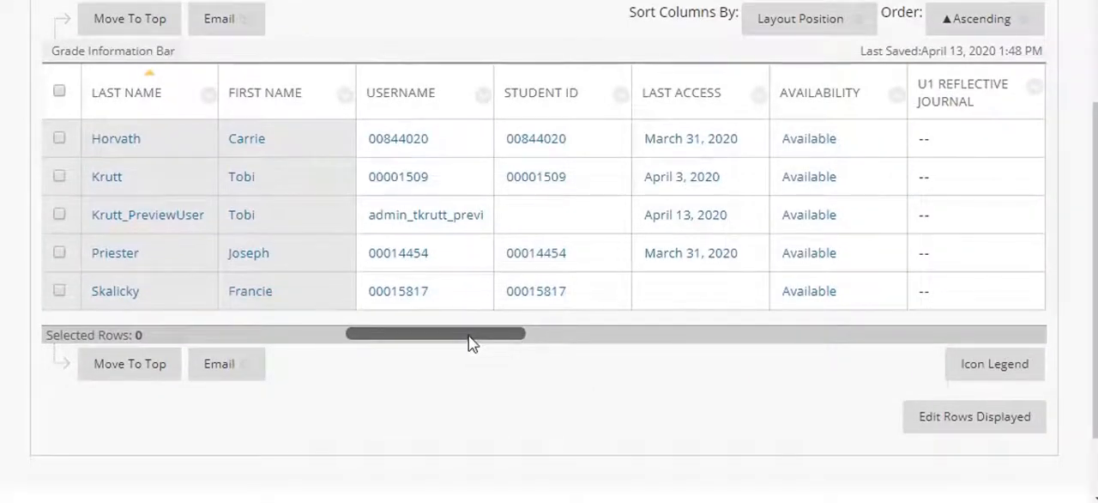
pyautogui.moveTo(435, 333); pyautogui.dragTo(940, 350)
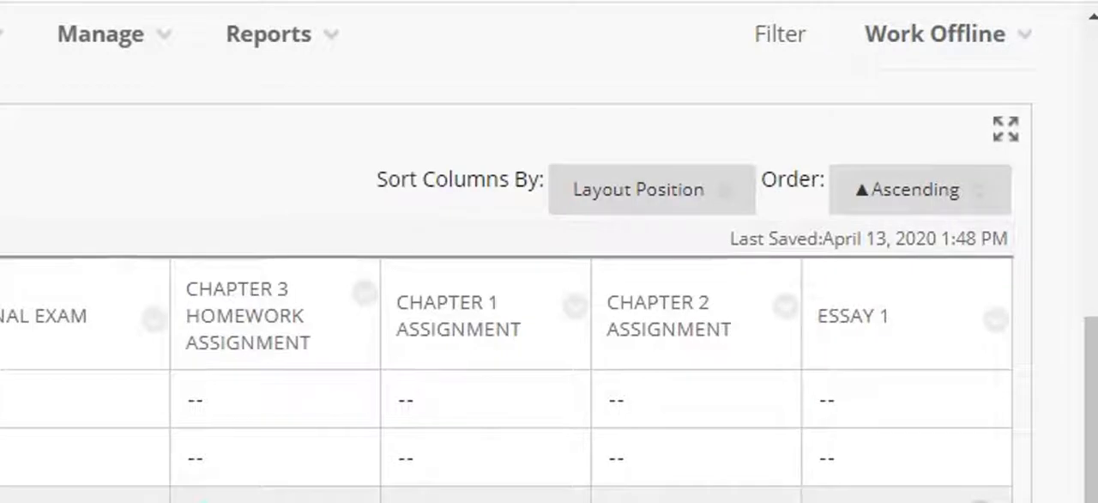
pyautogui.moveTo(997, 321)
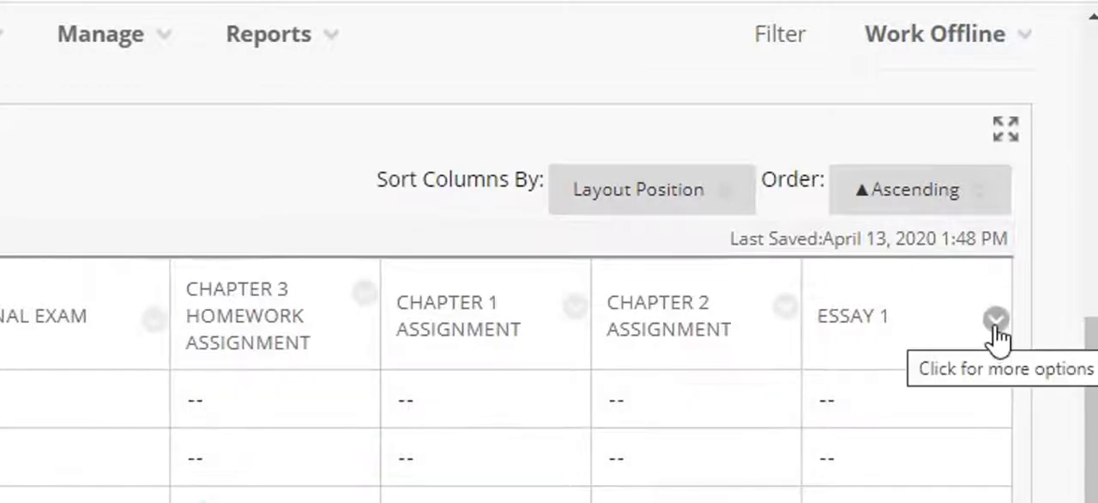
# Choose Edit Column Information from the Essay 1 column's options menu
pyautogui.click(996, 322)
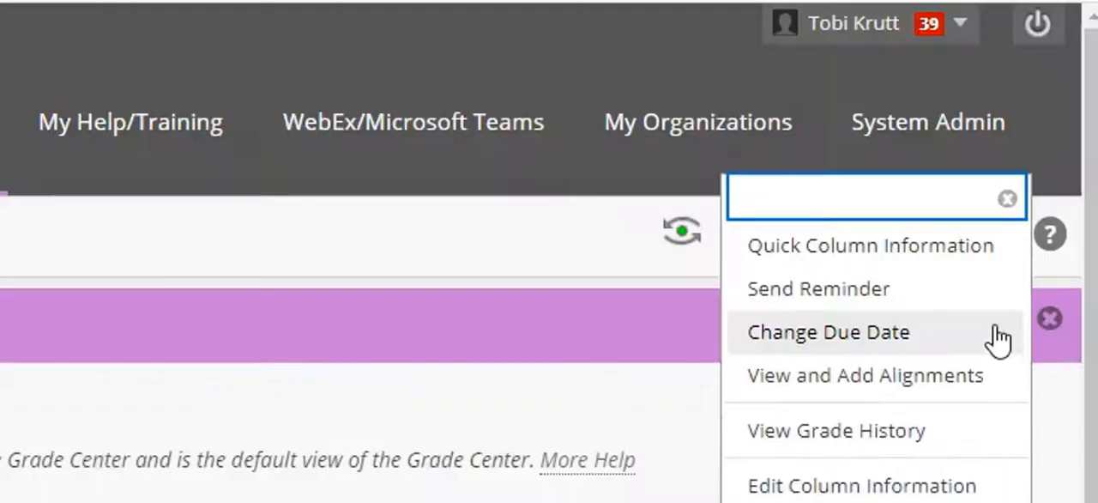
pyautogui.moveTo(867, 463)
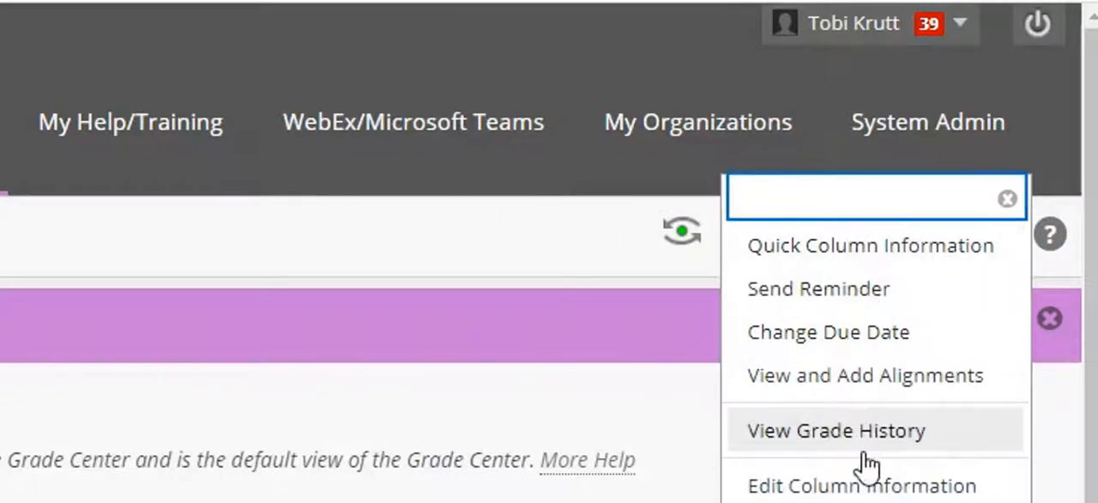
pyautogui.scroll(-3)
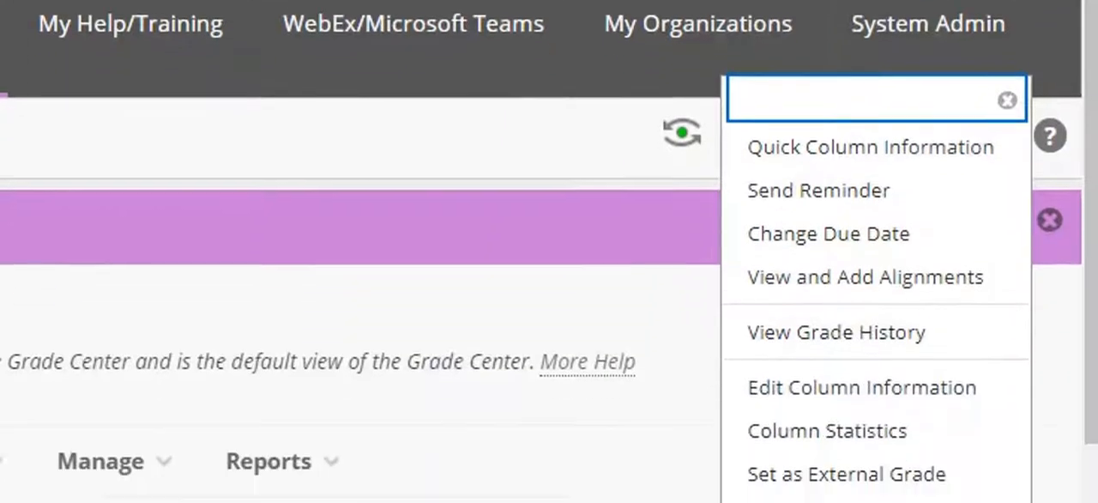
pyautogui.scroll(-3)
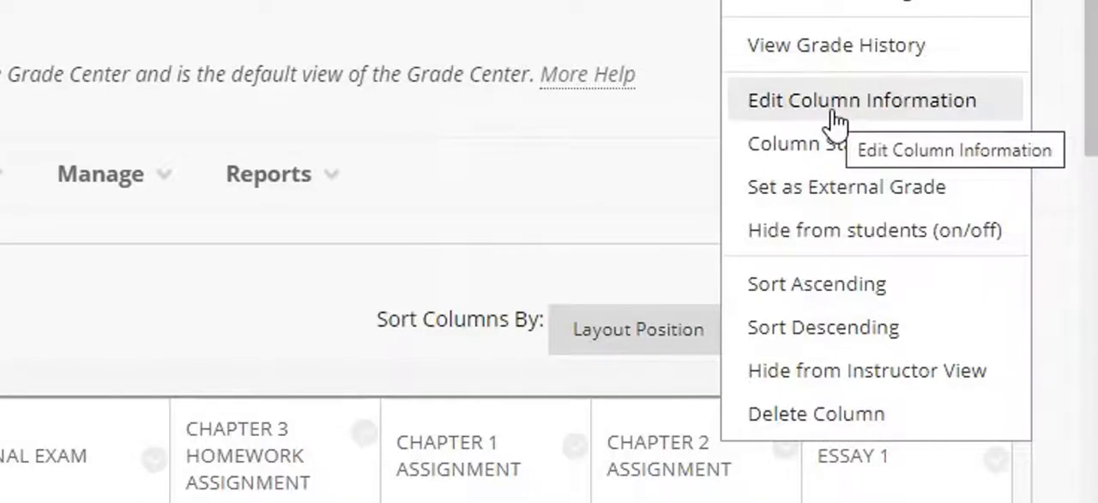
pyautogui.click(861, 100)
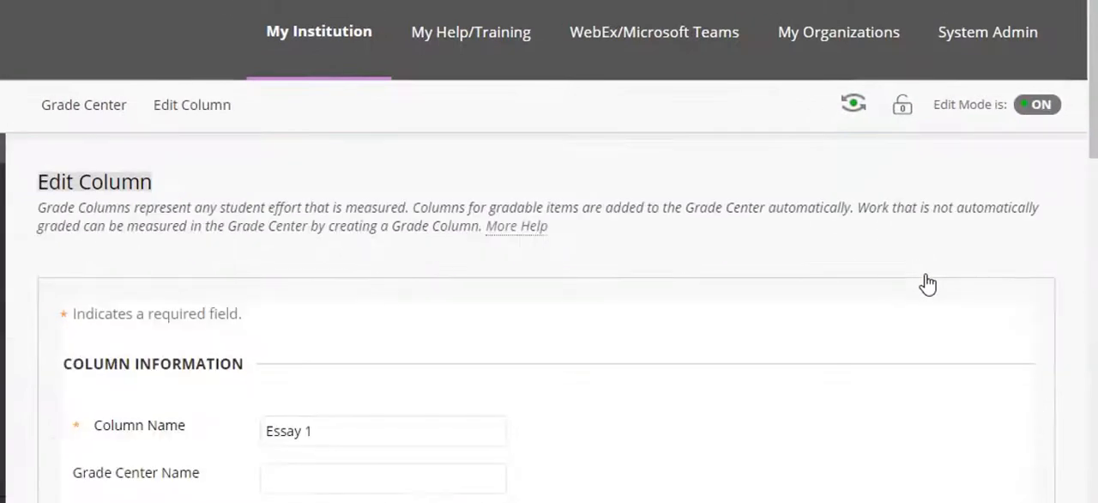
# Review Essay 1's 100-point, score-display settings and submit them unchanged
pyautogui.scroll(-3)
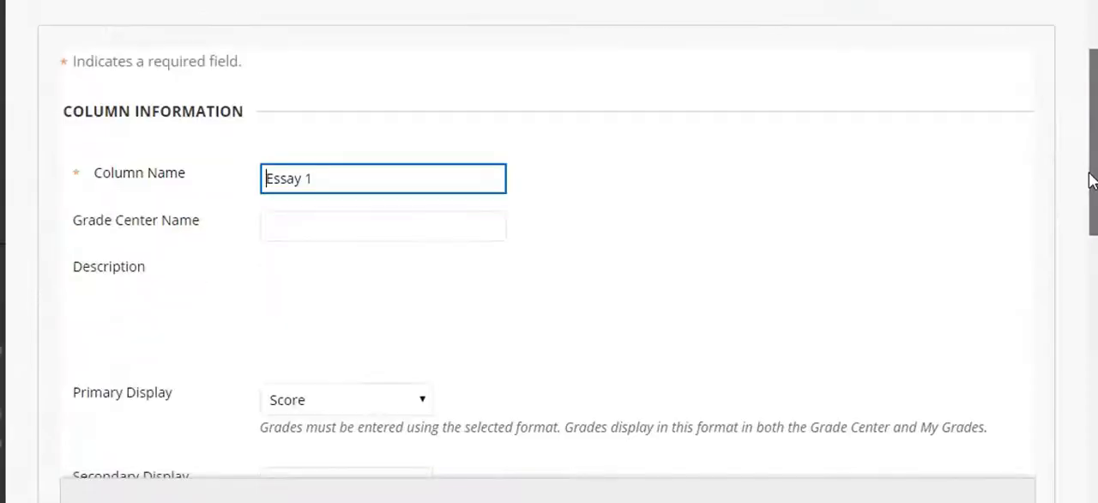
pyautogui.scroll(-3)
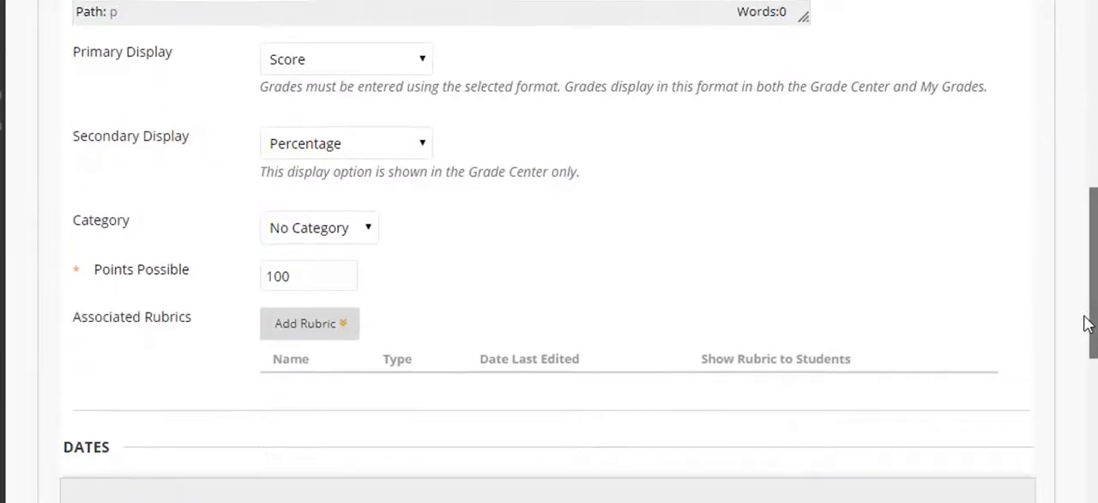
pyautogui.scroll(-3)
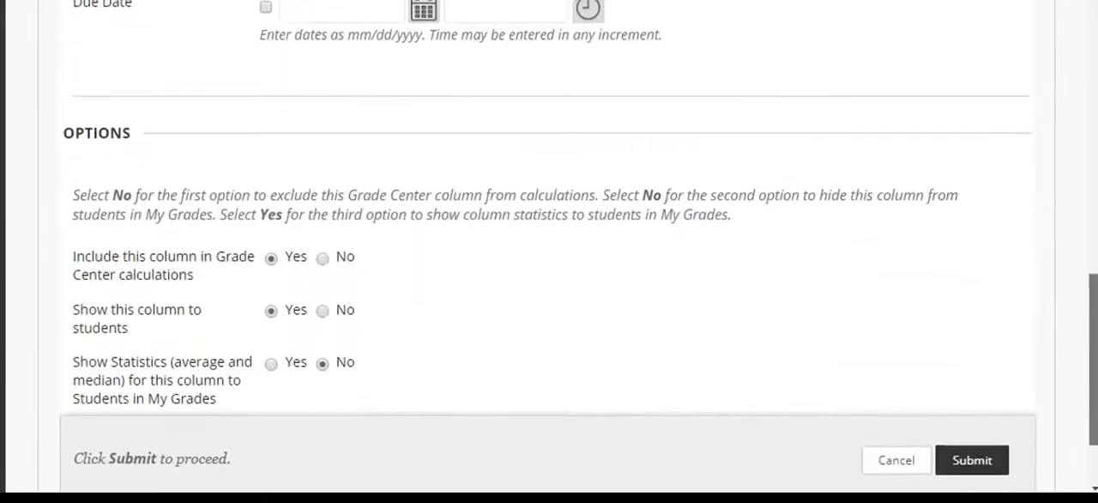
pyautogui.scroll(3)
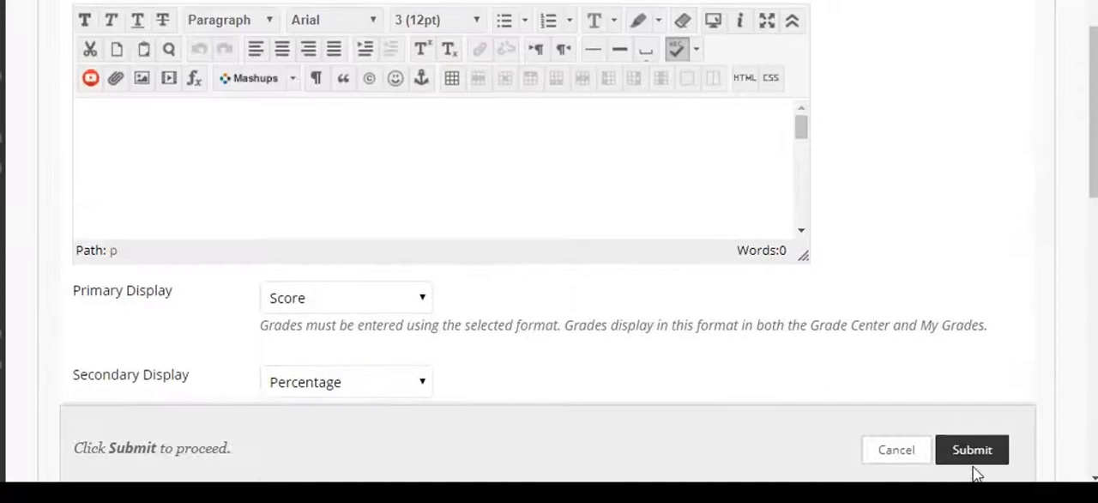
pyautogui.click(972, 449)
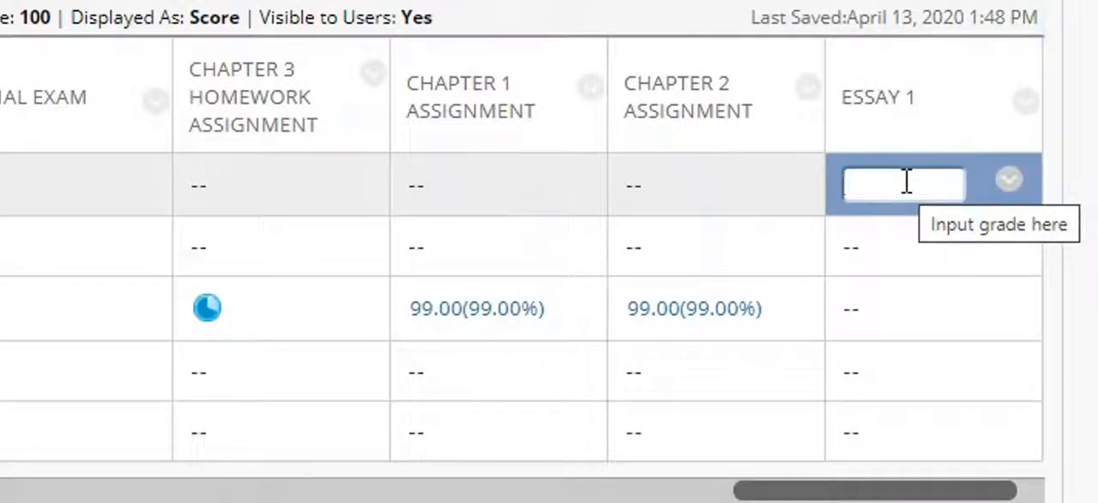
# Enter Essay 1 grades 75, 90 and 80, then reopen the 75 cell unchanged
pyautogui.write('75.00(75.00%')
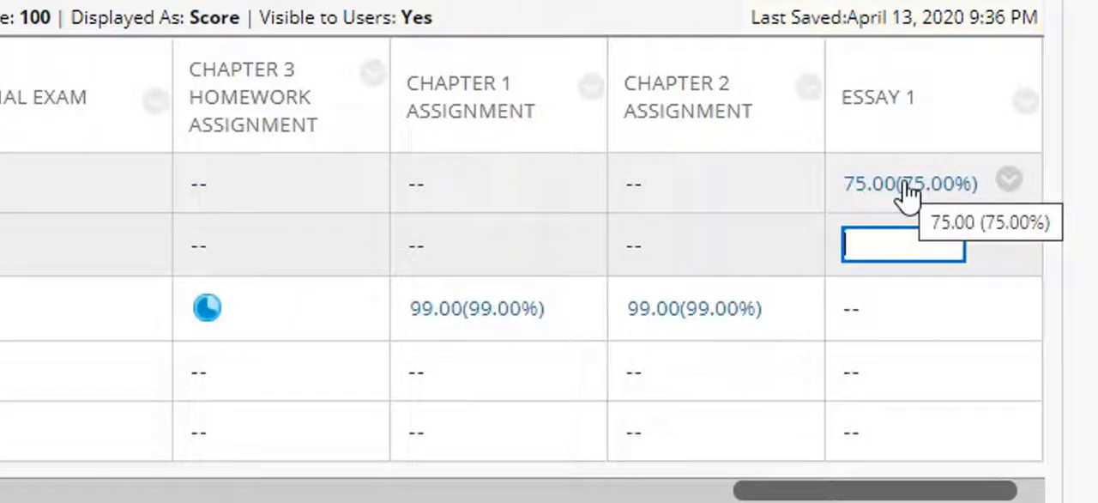
pyautogui.write('90.00(90.00%')
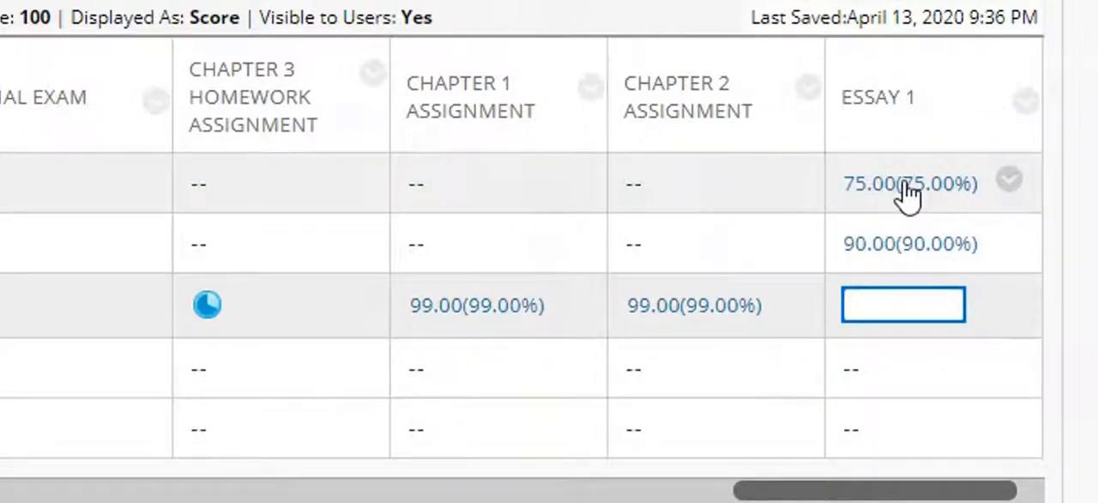
pyautogui.write('80.00(80.00%')
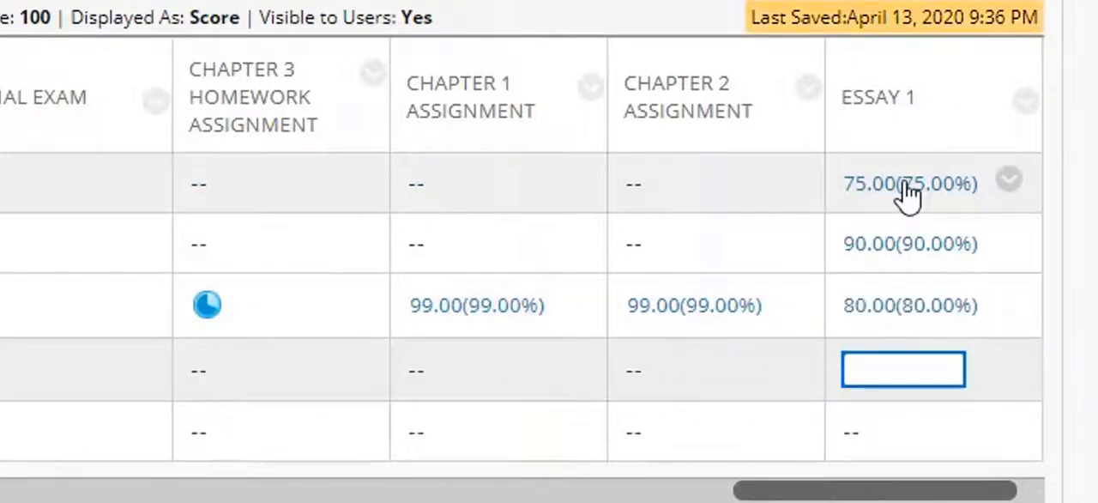
pyautogui.click(884, 182)
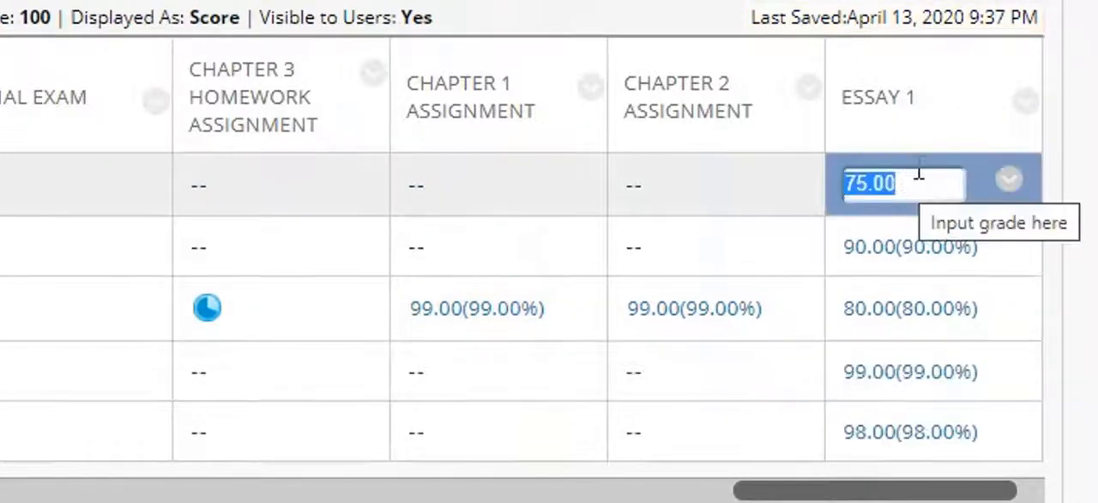
pyautogui.press('Return')
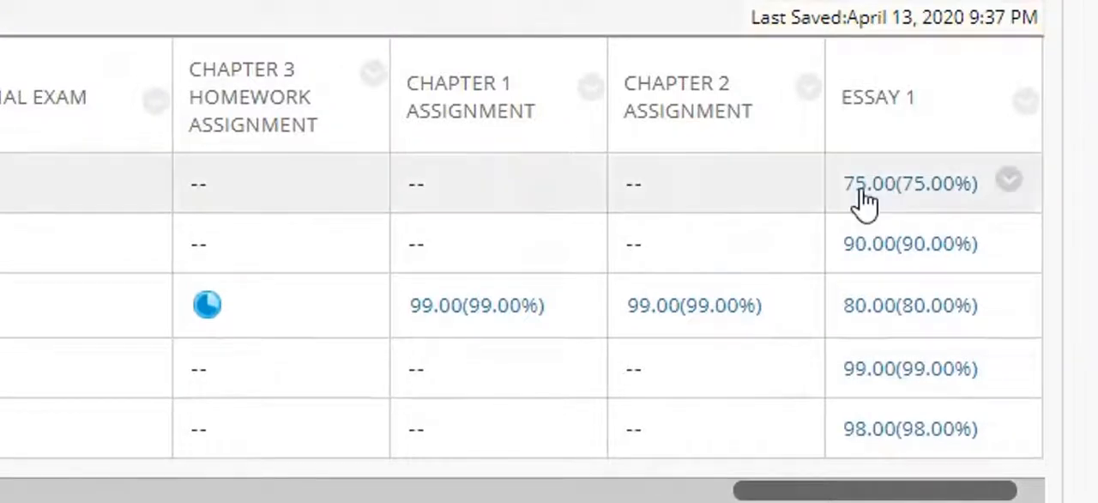
pyautogui.moveTo(869, 183)
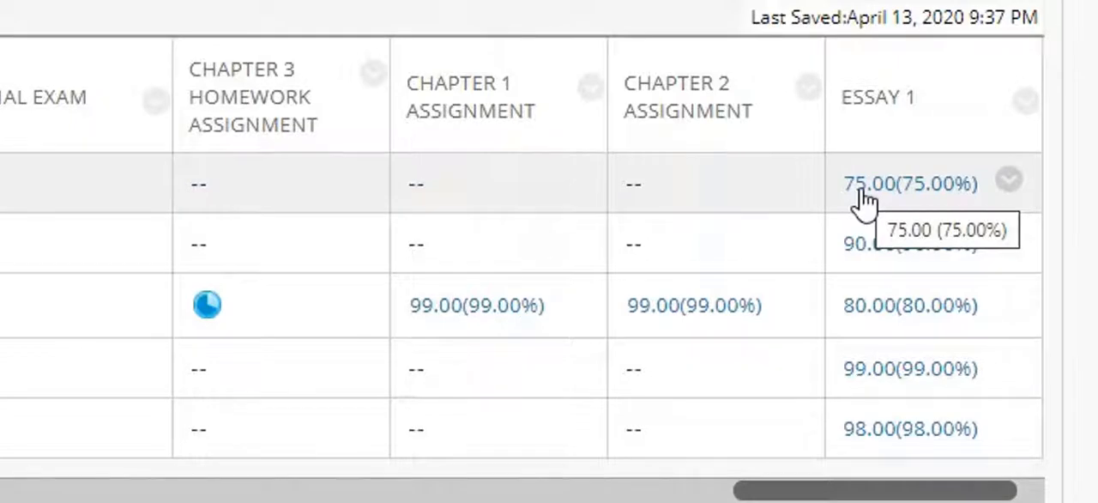
pyautogui.moveTo(925, 266)
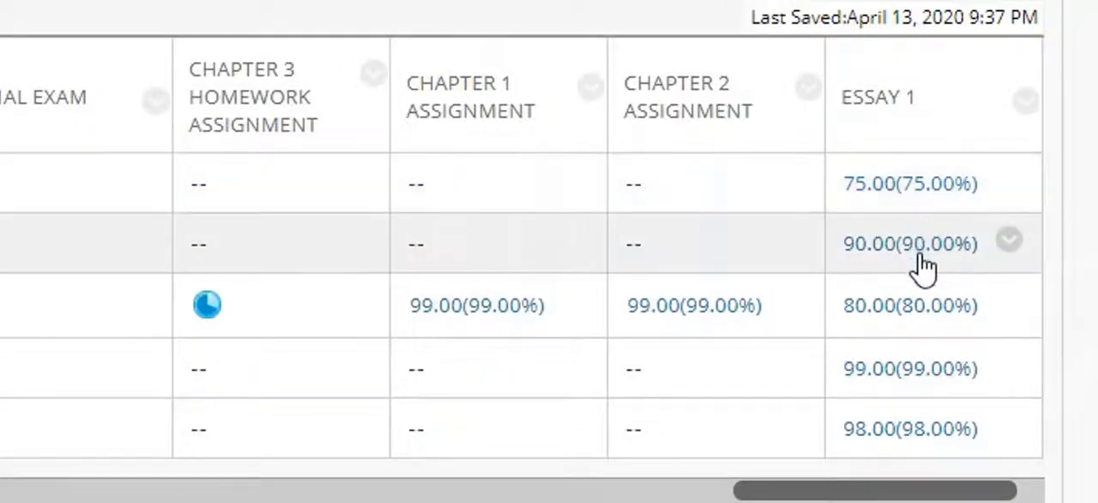
pyautogui.moveTo(932, 425)
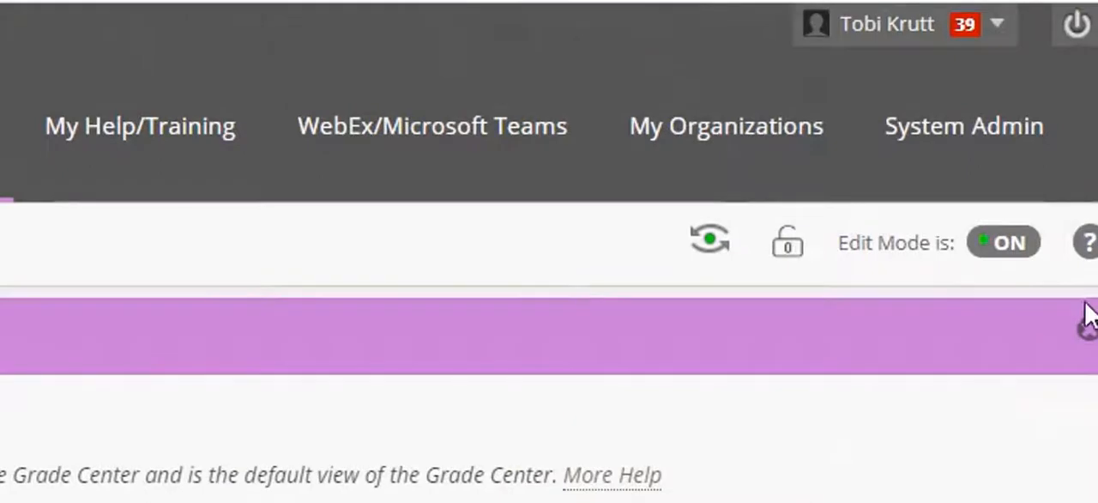
pyautogui.moveTo(709, 240)
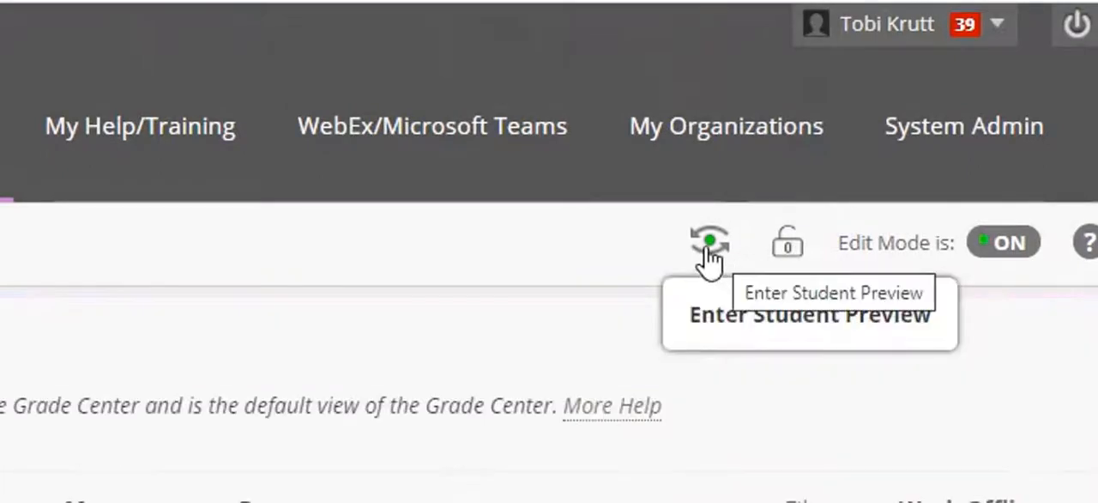
# Enter Student Preview from the page header icon
pyautogui.click(709, 242)
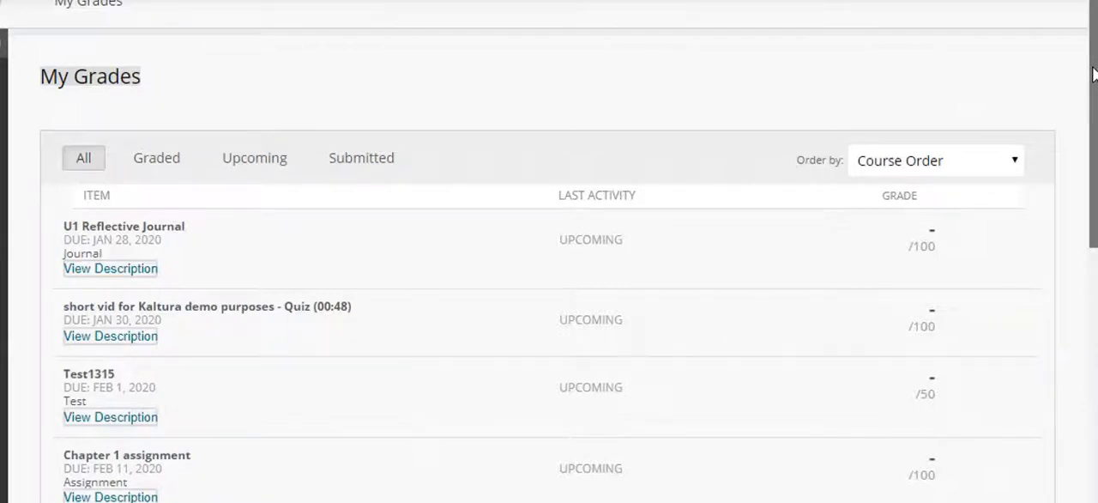
pyautogui.scroll(-3)
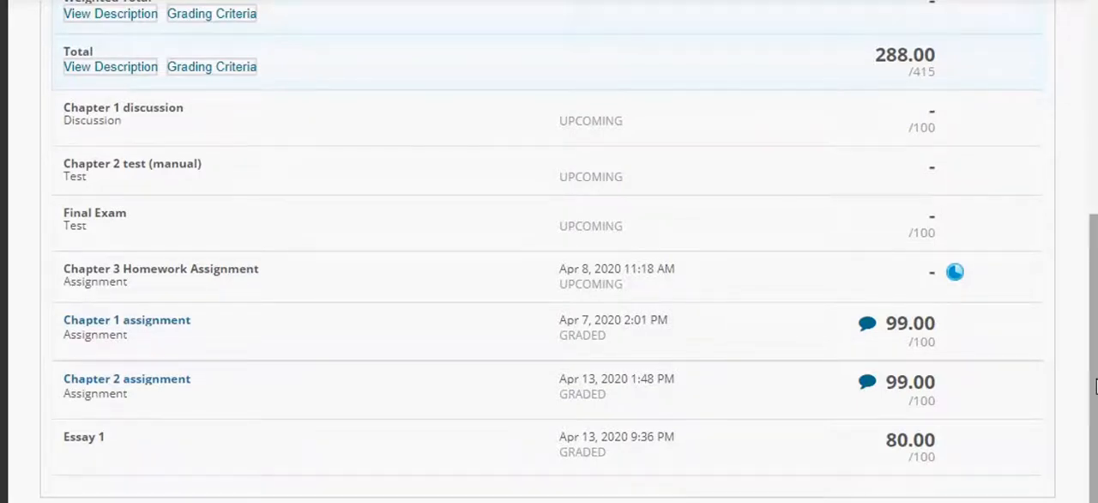
pyautogui.scroll(3)
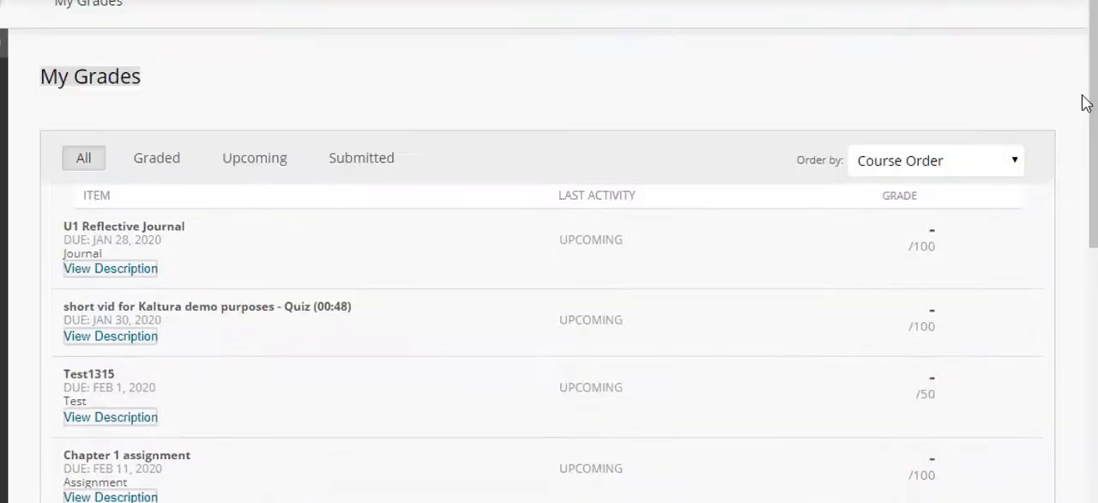
pyautogui.moveTo(114, 238)
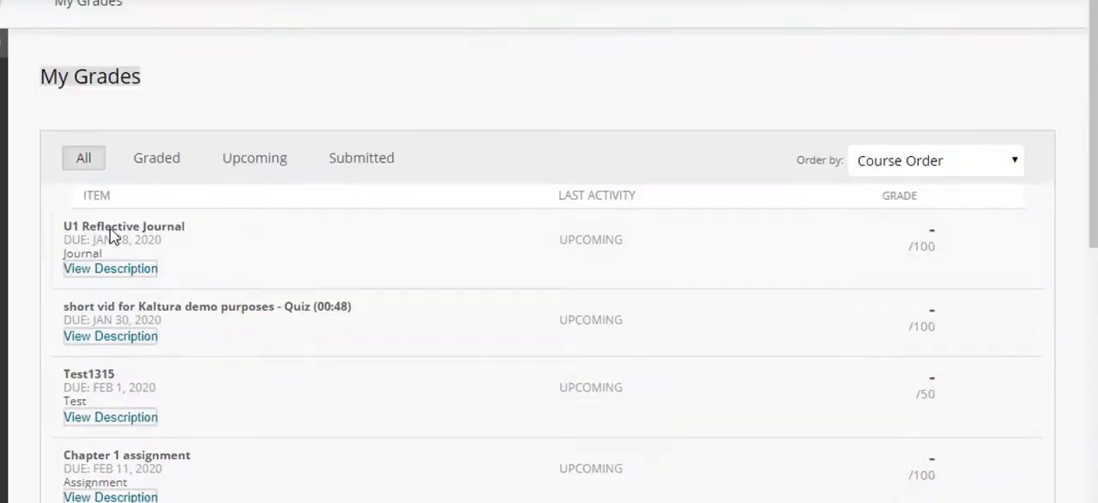
pyautogui.scroll(-3)
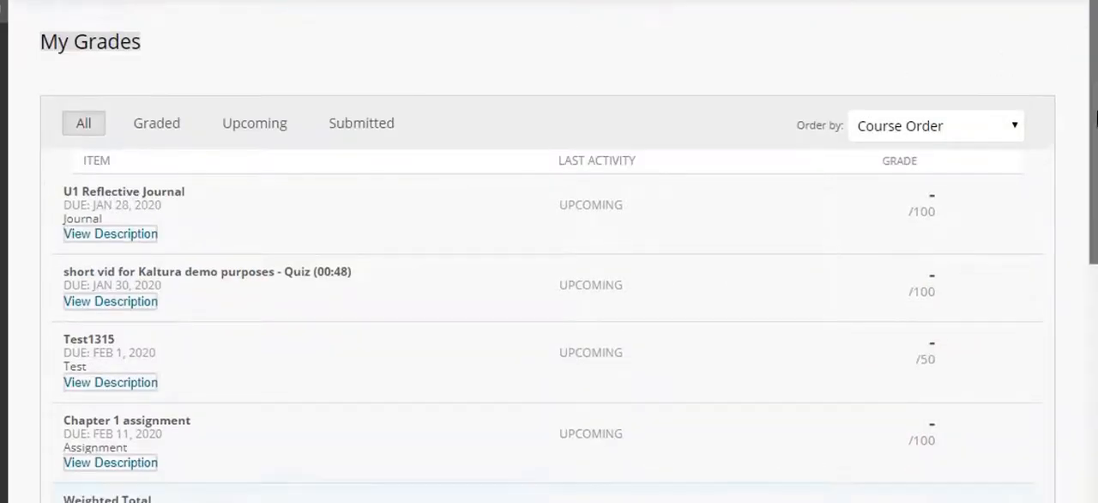
pyautogui.scroll(-3)
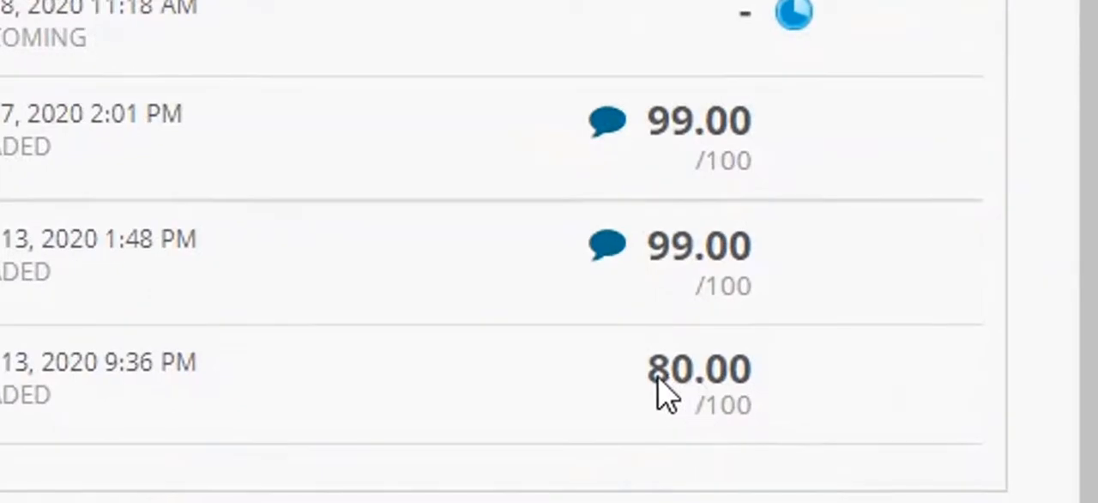
pyautogui.moveTo(730, 420)
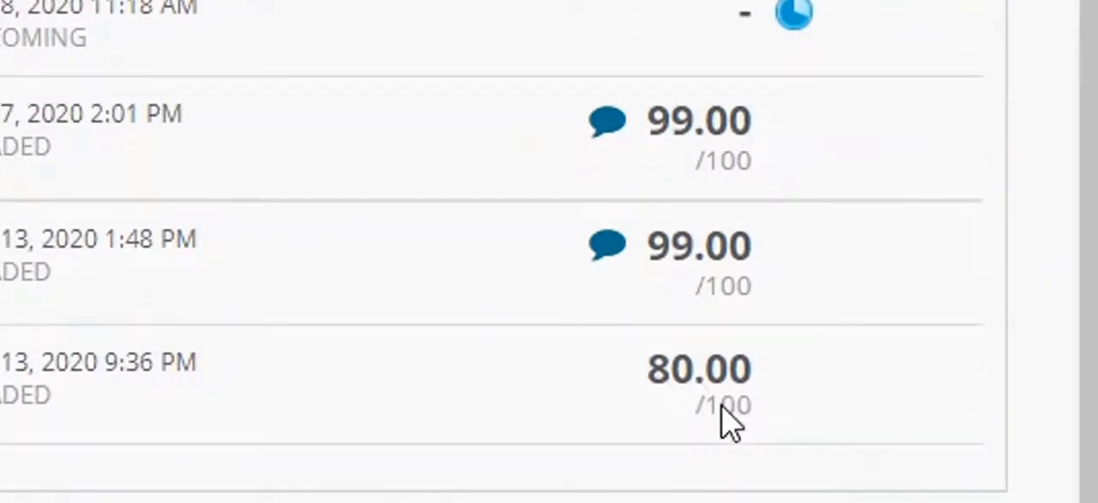
pyautogui.moveTo(657, 390)
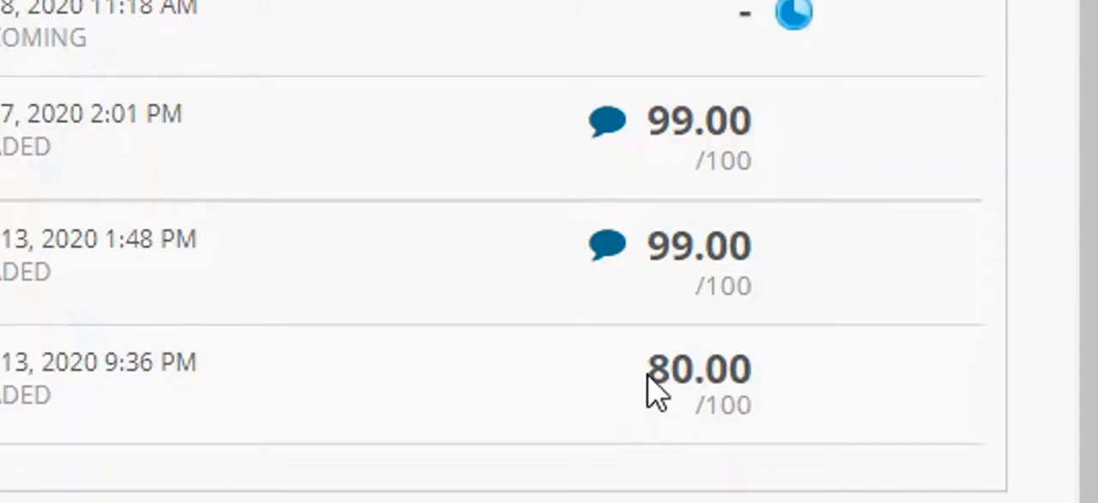
pyautogui.moveTo(729, 394)
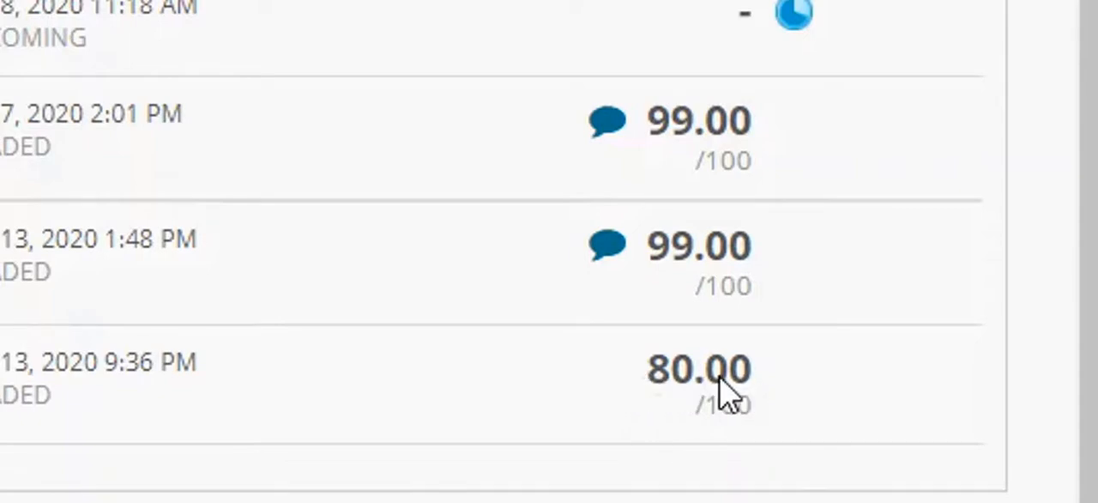